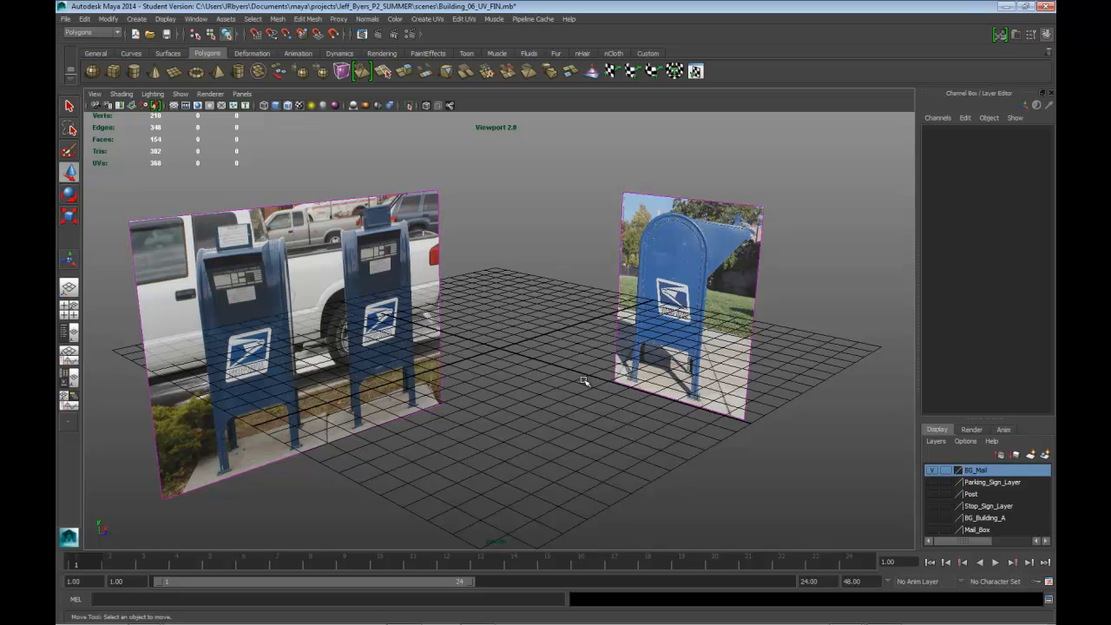
mouse_move(663, 300)
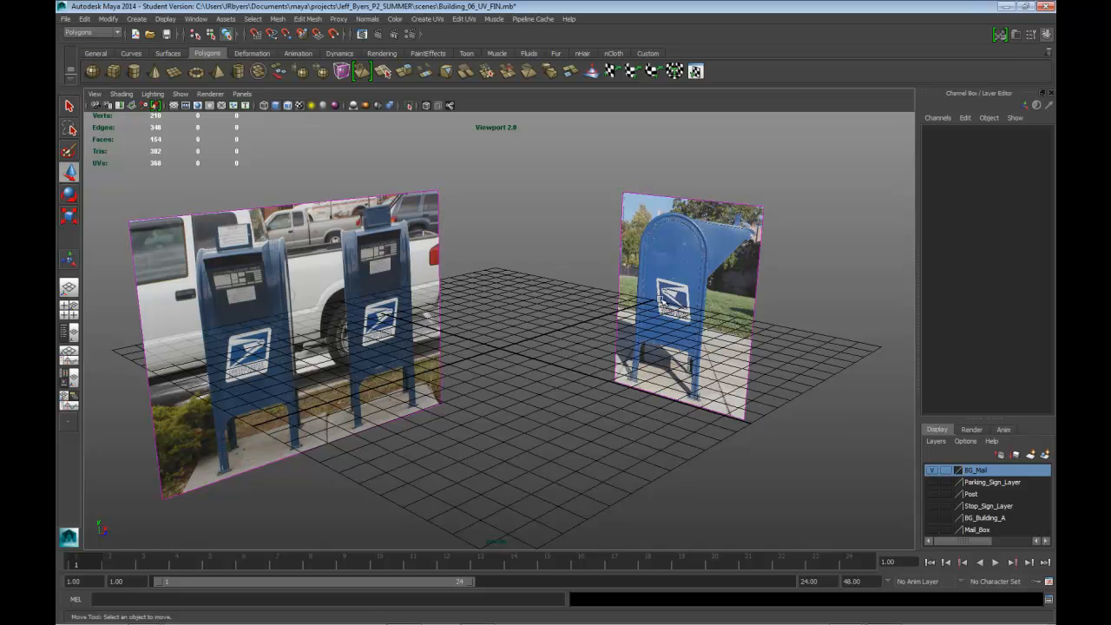
Step: Toggle and inspect the mailbox reference image layer, orbiting around the two photos
left_click(939, 469)
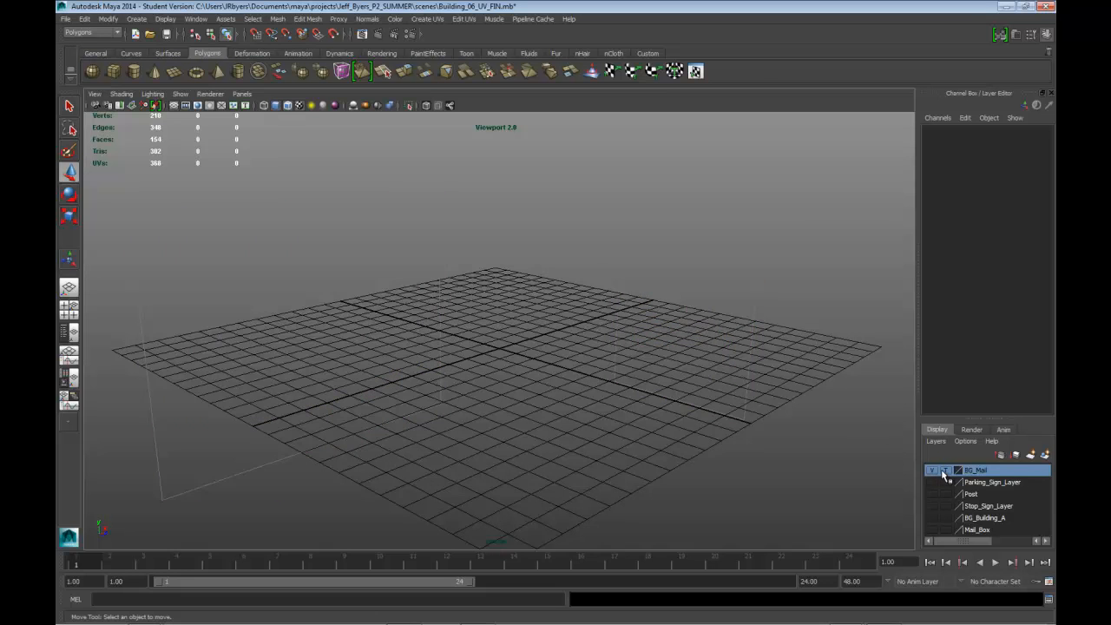
left_click(934, 469)
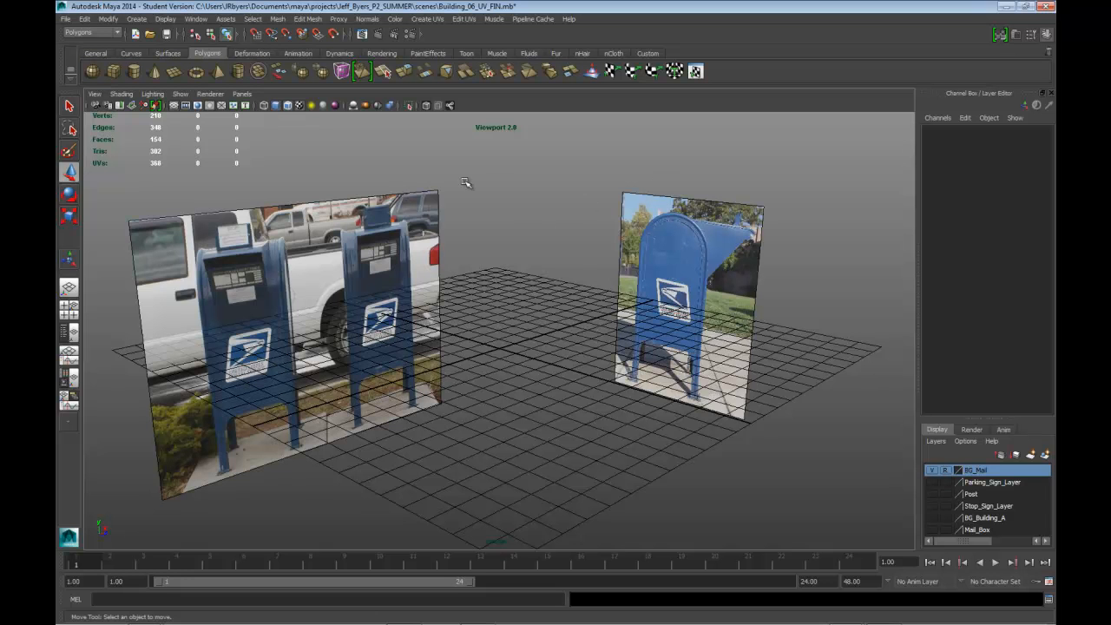
left_click_drag(465, 182, 520, 266)
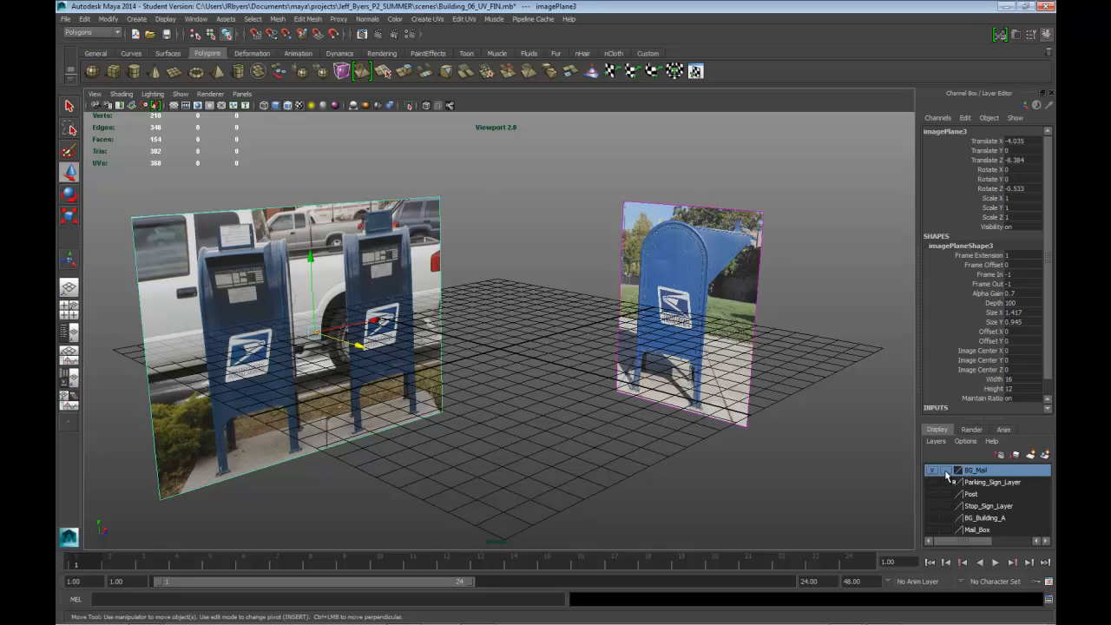
left_click(944, 469)
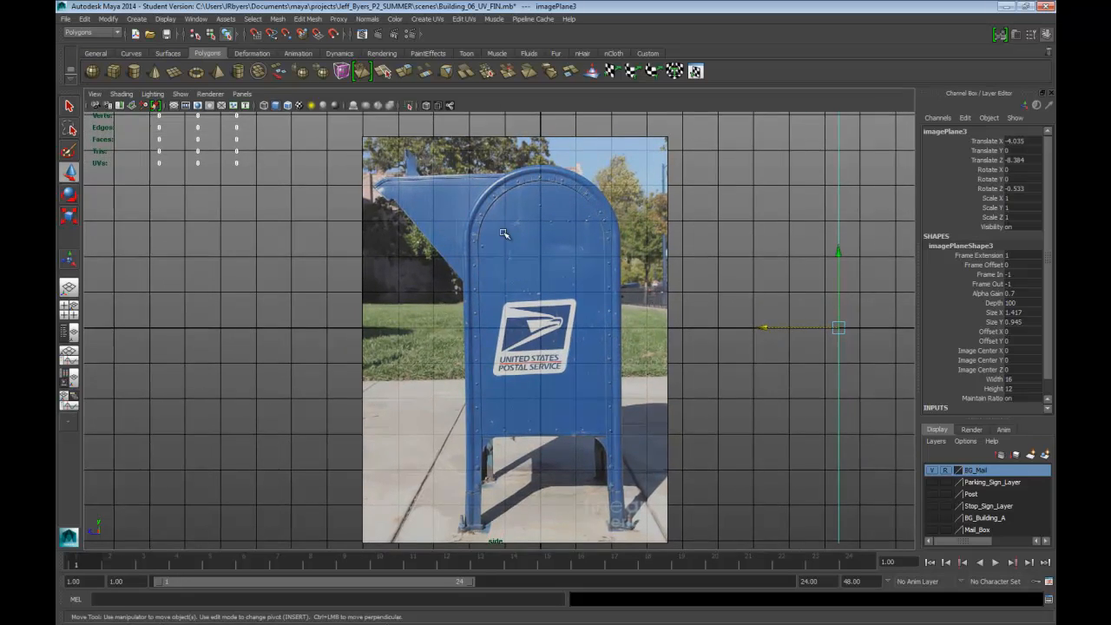
left_click_drag(504, 234, 666, 340)
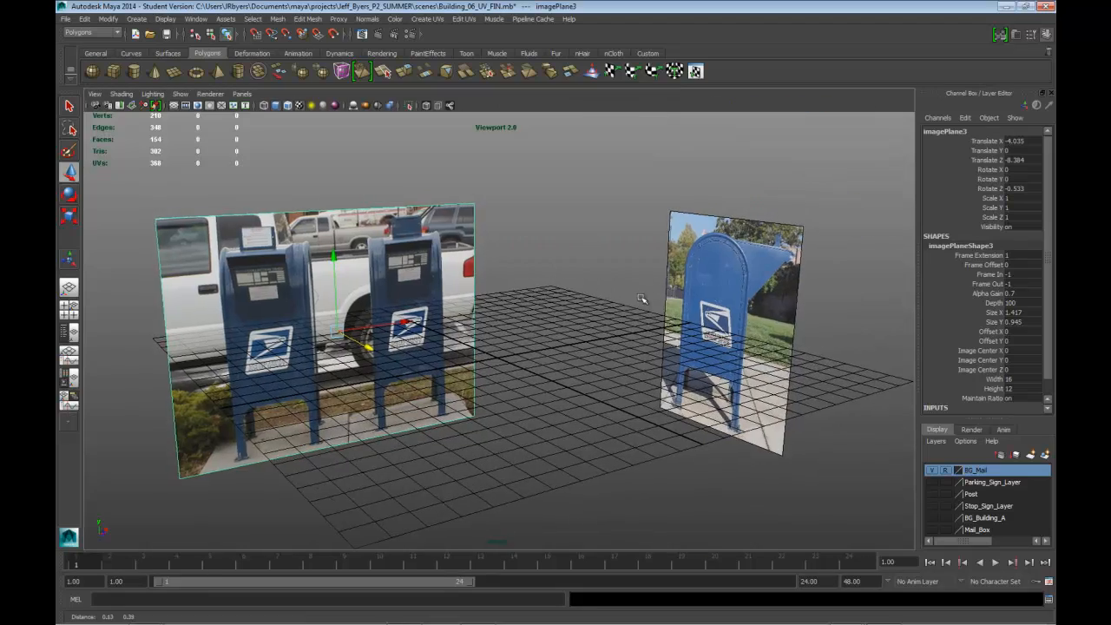
Step: Turn off Interactive Creation under Create > NURBS Primitives so primitives spawn at the origin
left_click(136, 19)
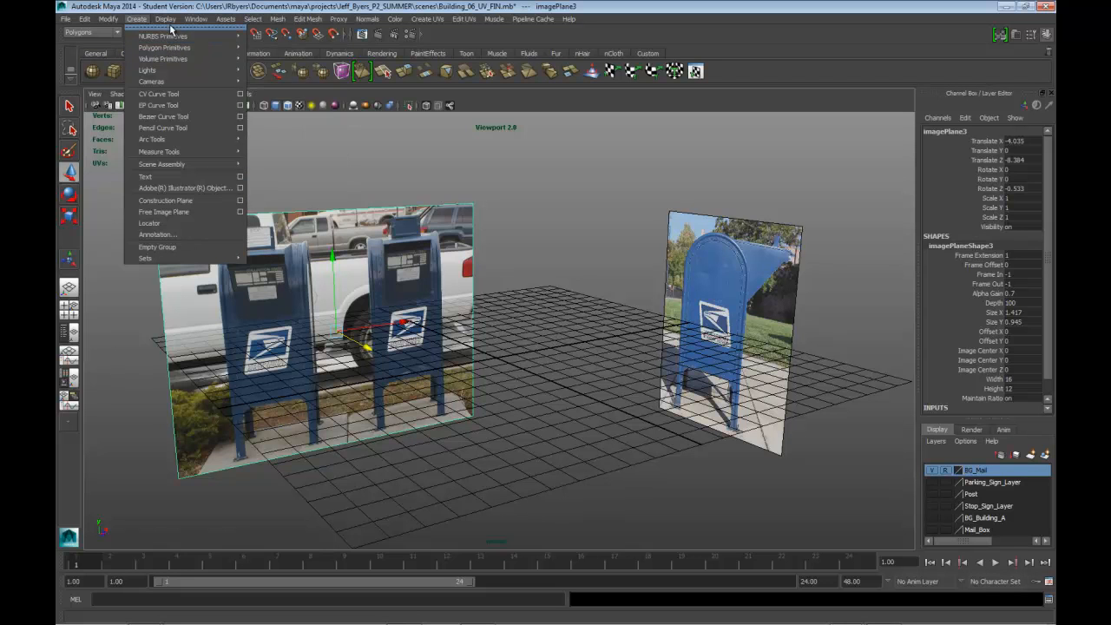
left_click(163, 35)
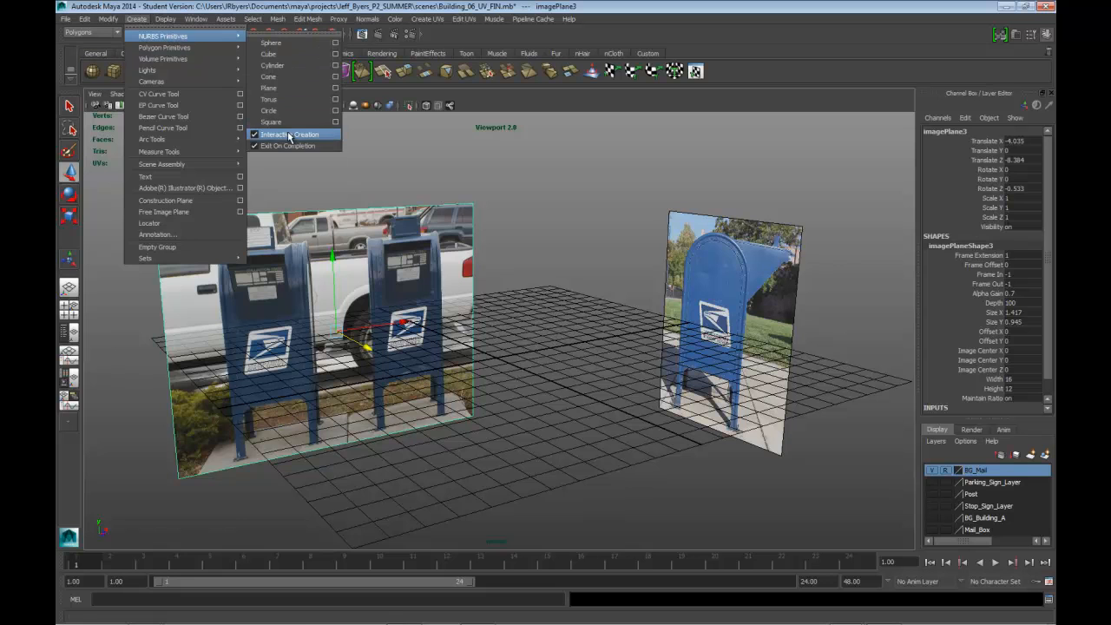
left_click(289, 133)
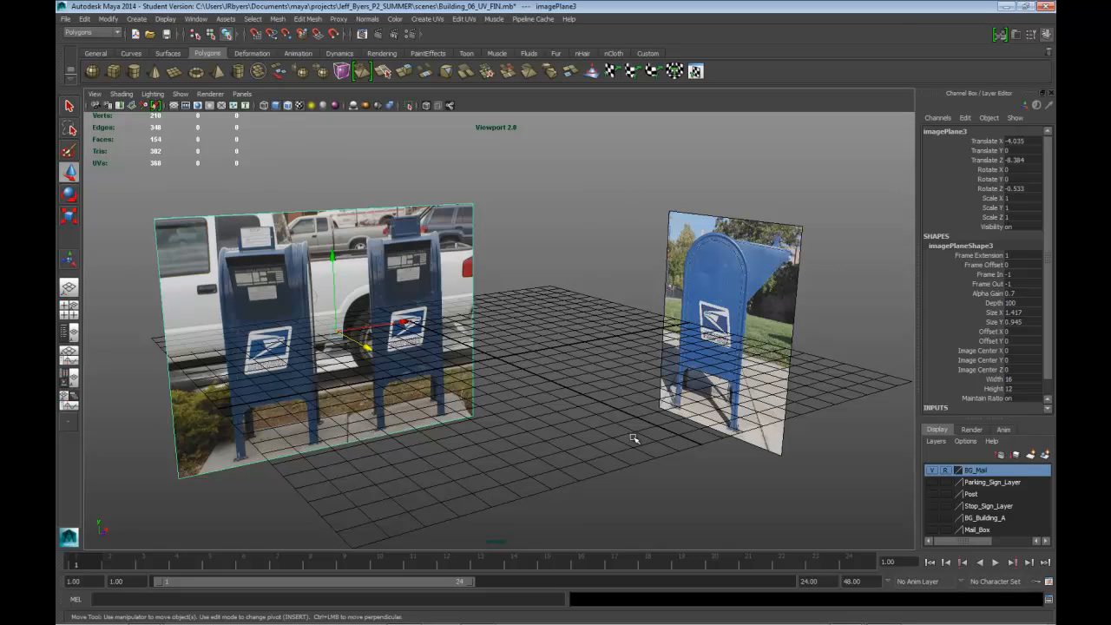
left_click_drag(634, 437, 660, 418)
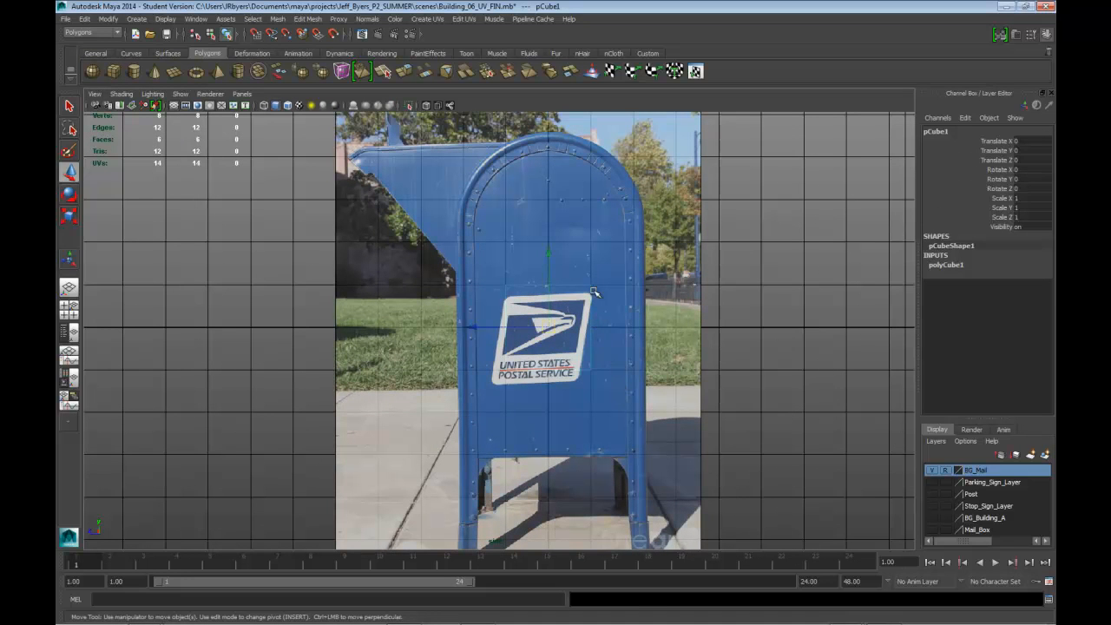
mouse_move(580, 288)
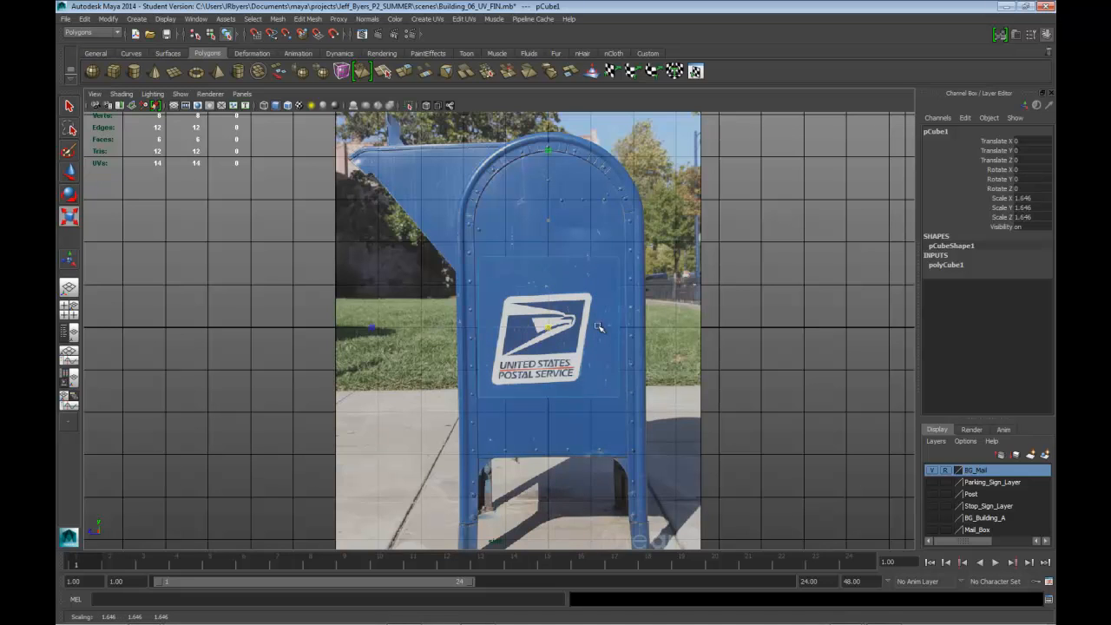
Step: Scale the new polygon cube to fit the mailbox body outline in the front photo
left_click_drag(599, 326, 632, 329)
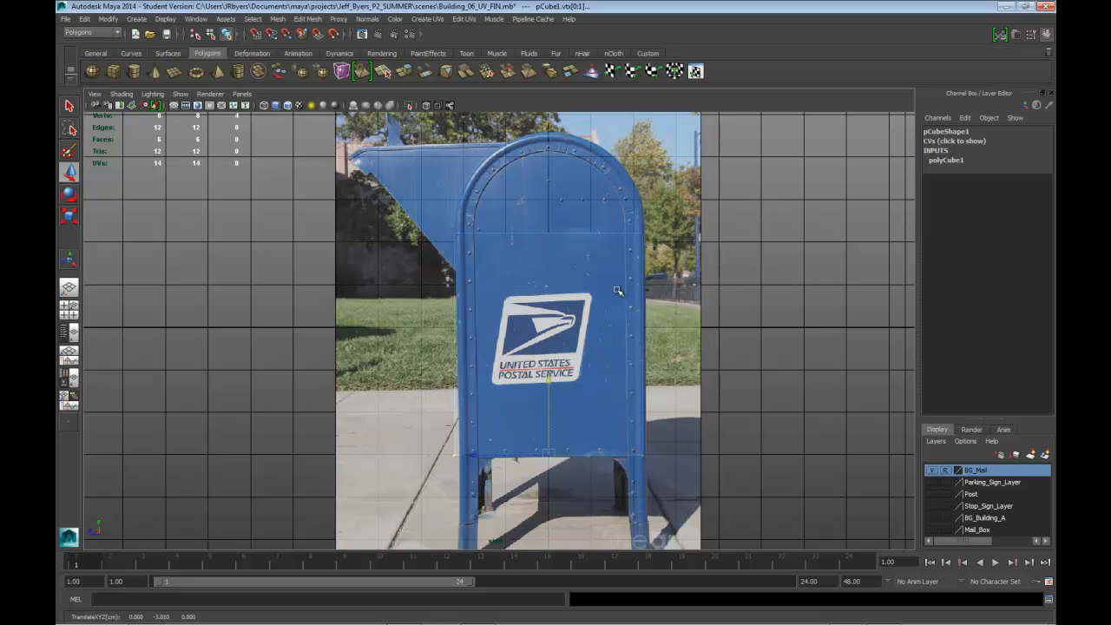
mouse_move(460, 306)
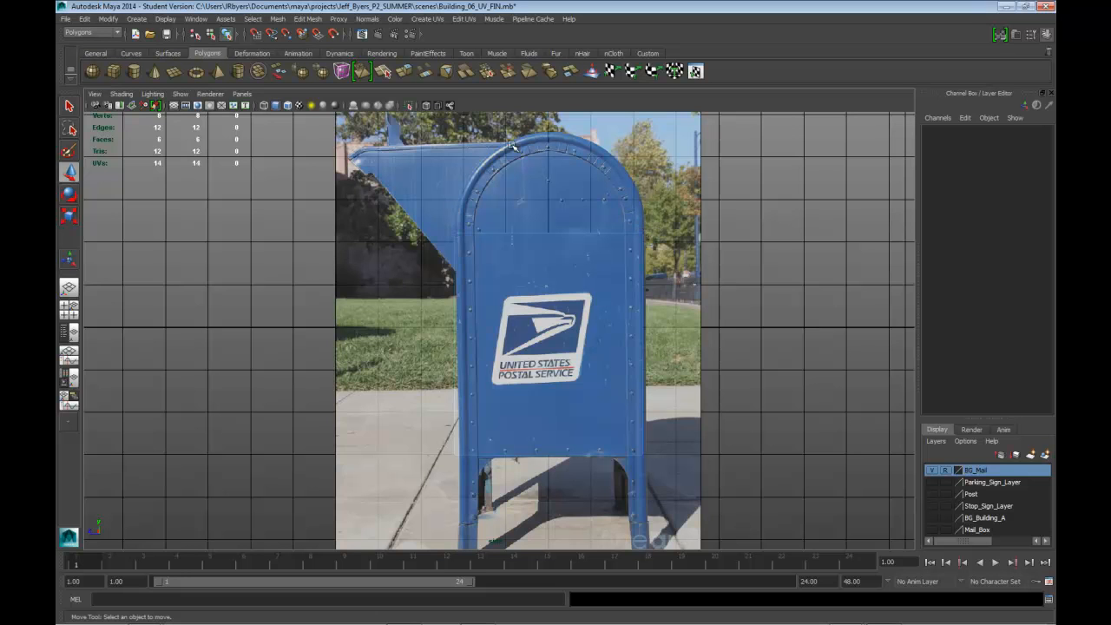
mouse_move(132, 73)
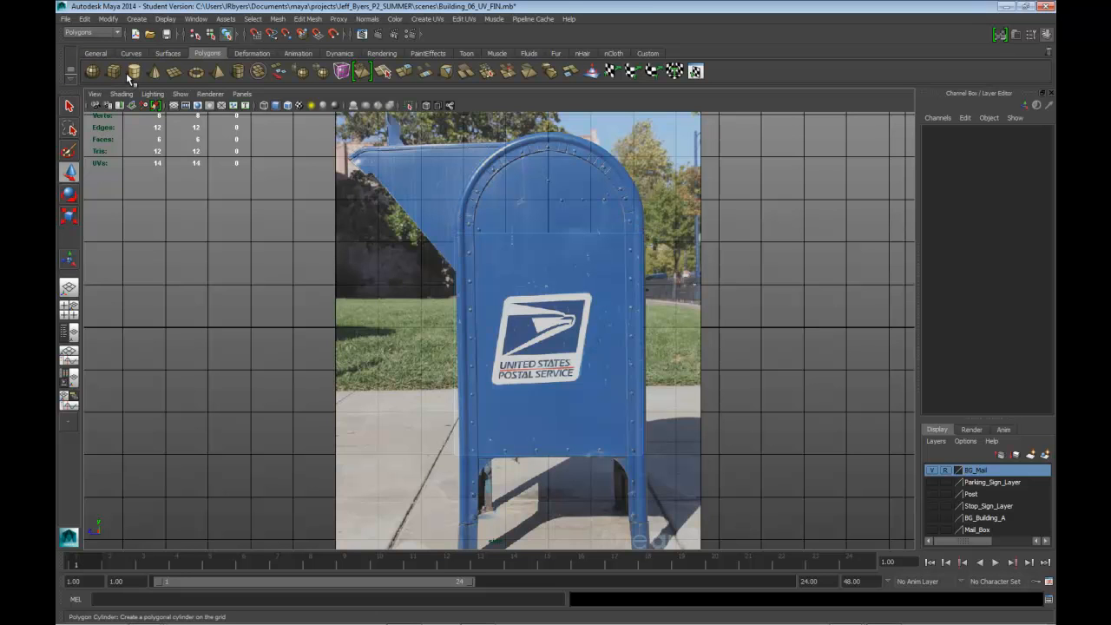
Step: Create a polygon cylinder from the shelf and adjust its subdivisions for the rounded top
left_click(133, 71)
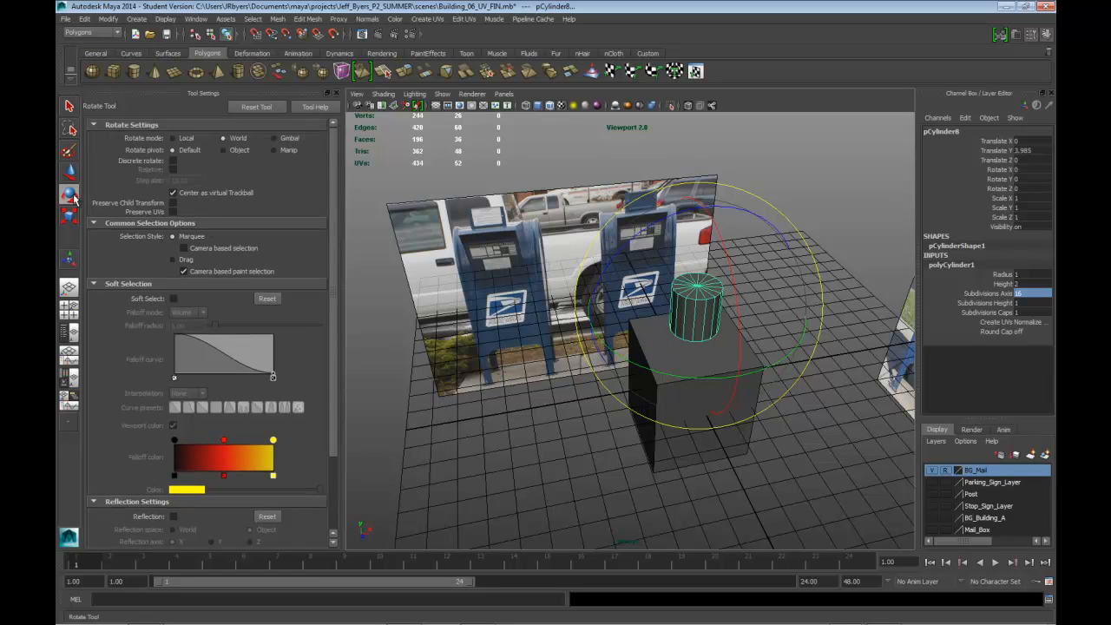
left_click(174, 160)
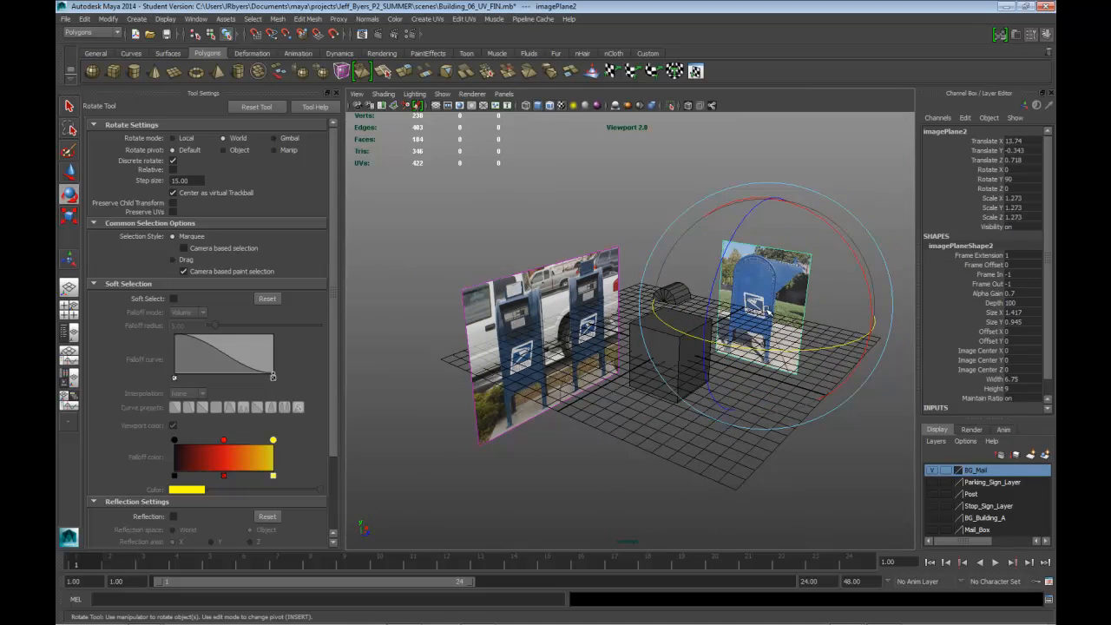
Step: Halve the cylinder, rotate it 90 degrees onto the cube's top and switch to scaling it
left_click(69, 130)
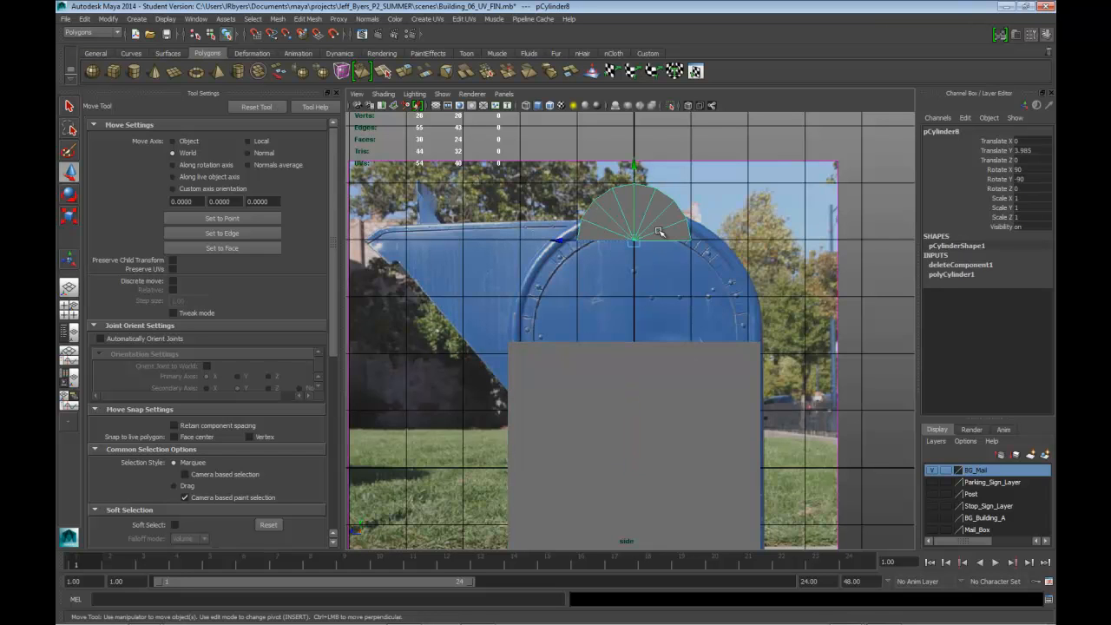
mouse_move(652, 233)
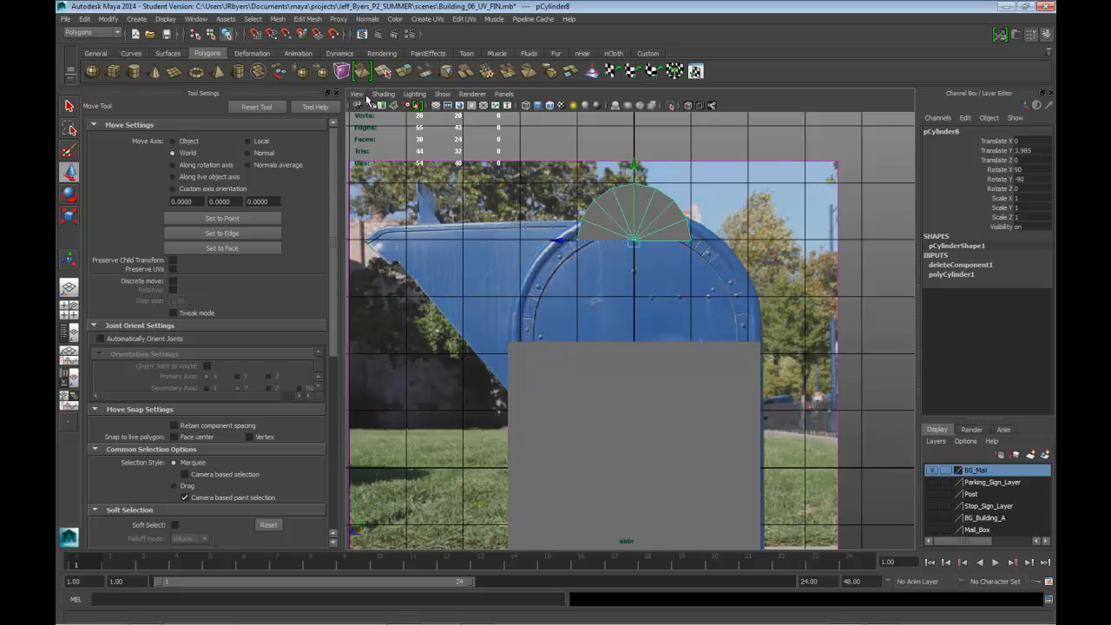
left_click(382, 94)
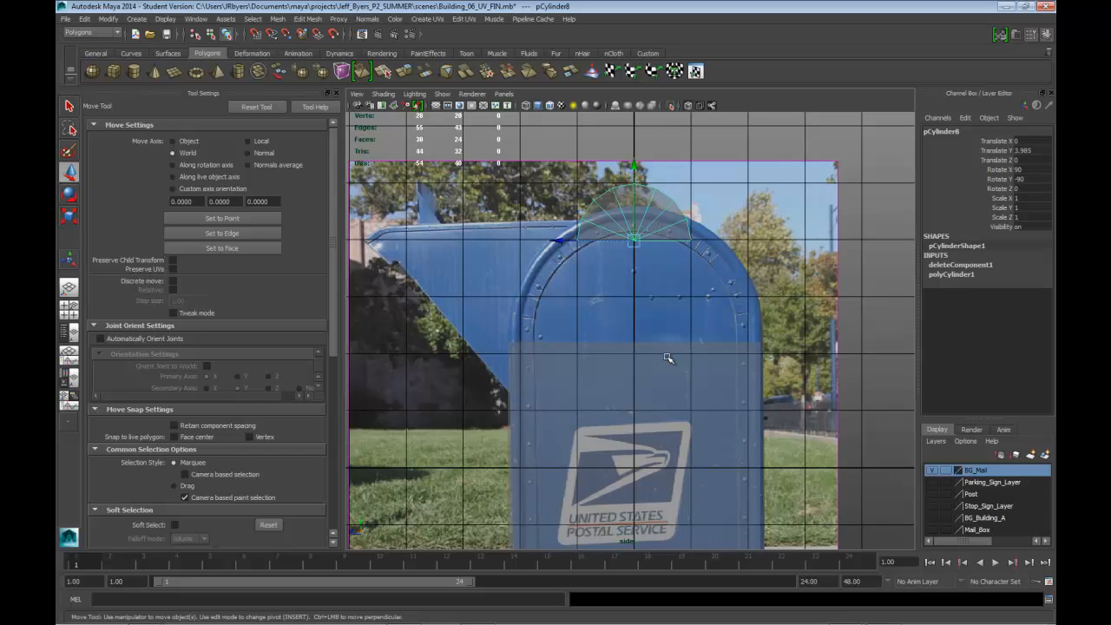
mouse_move(660, 399)
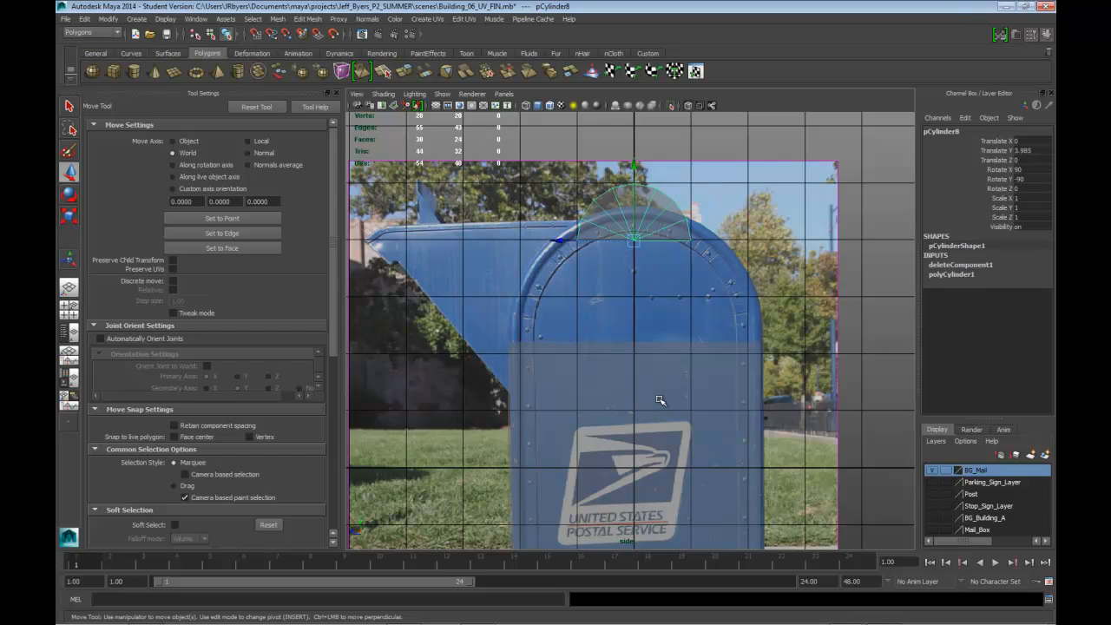
mouse_move(597, 241)
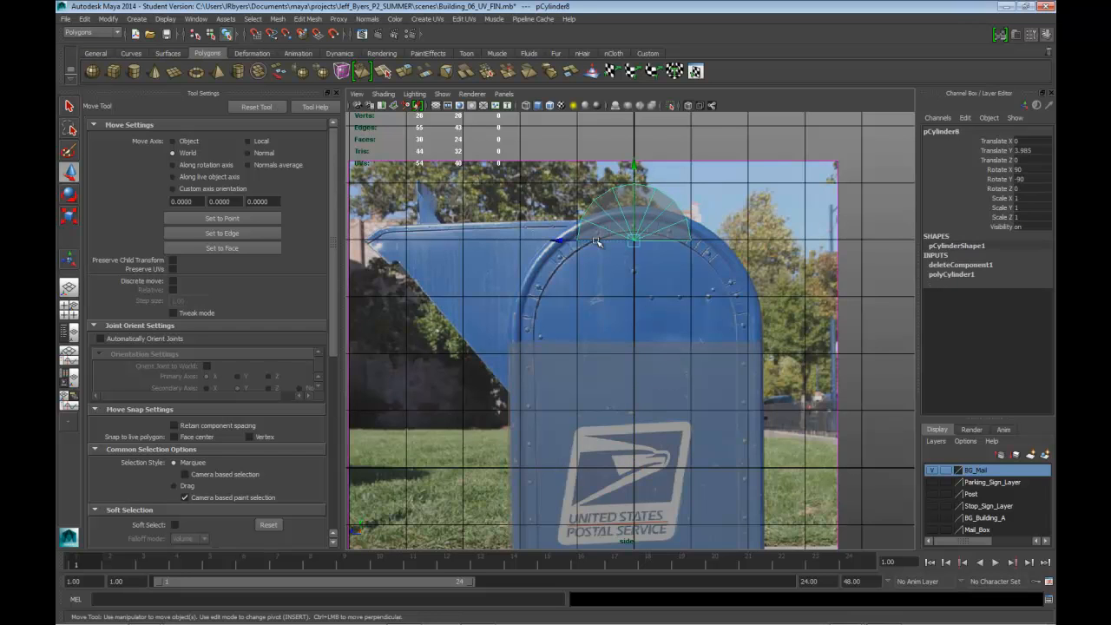
mouse_move(646, 222)
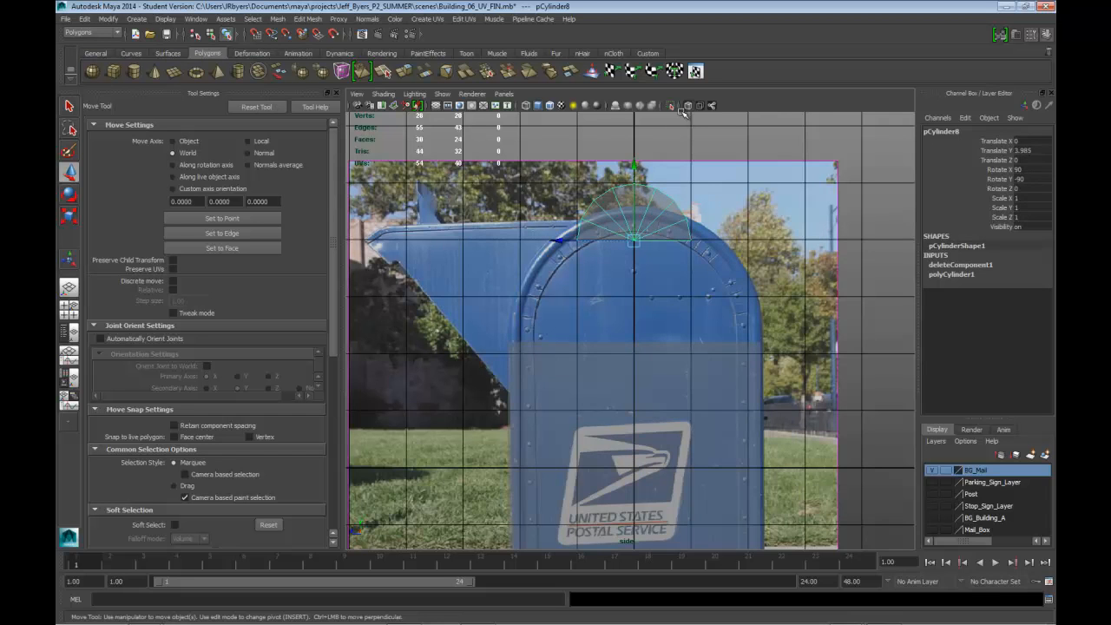
left_click(687, 106)
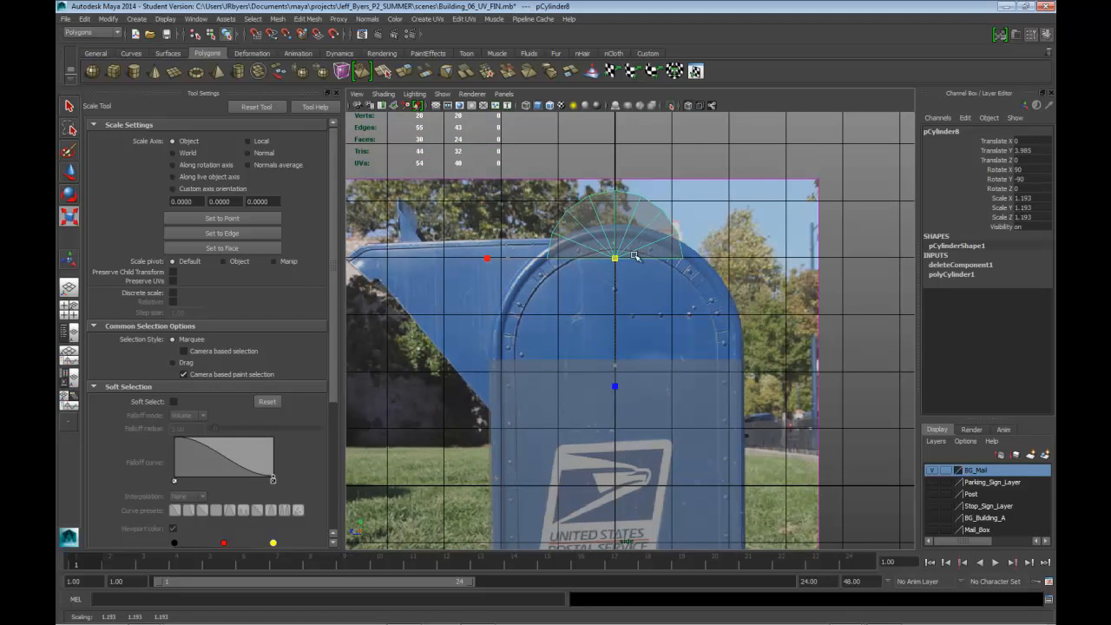
Step: Move and scale the half-cylinder's vertex rows in front view to match the mailbox's arch
key("w")
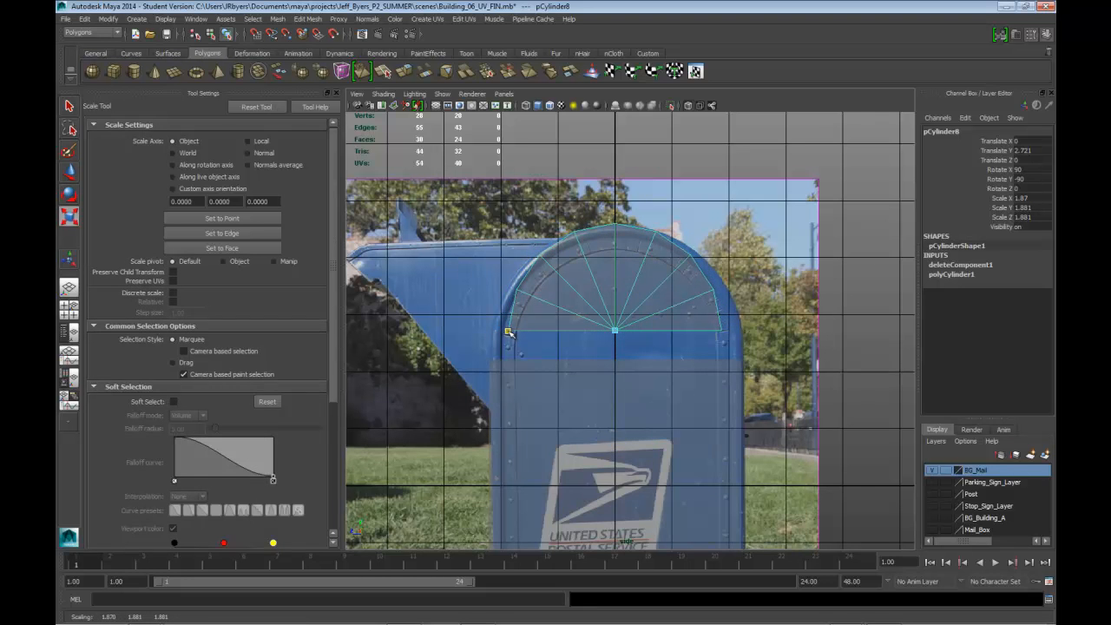
left_click_drag(507, 333, 495, 333)
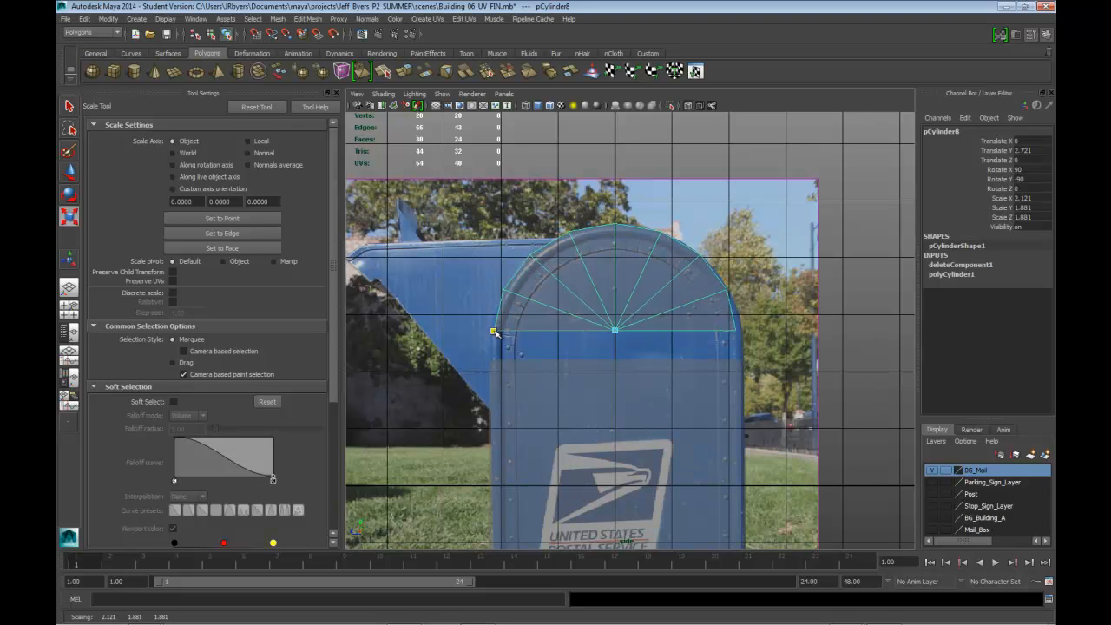
left_click(69, 129)
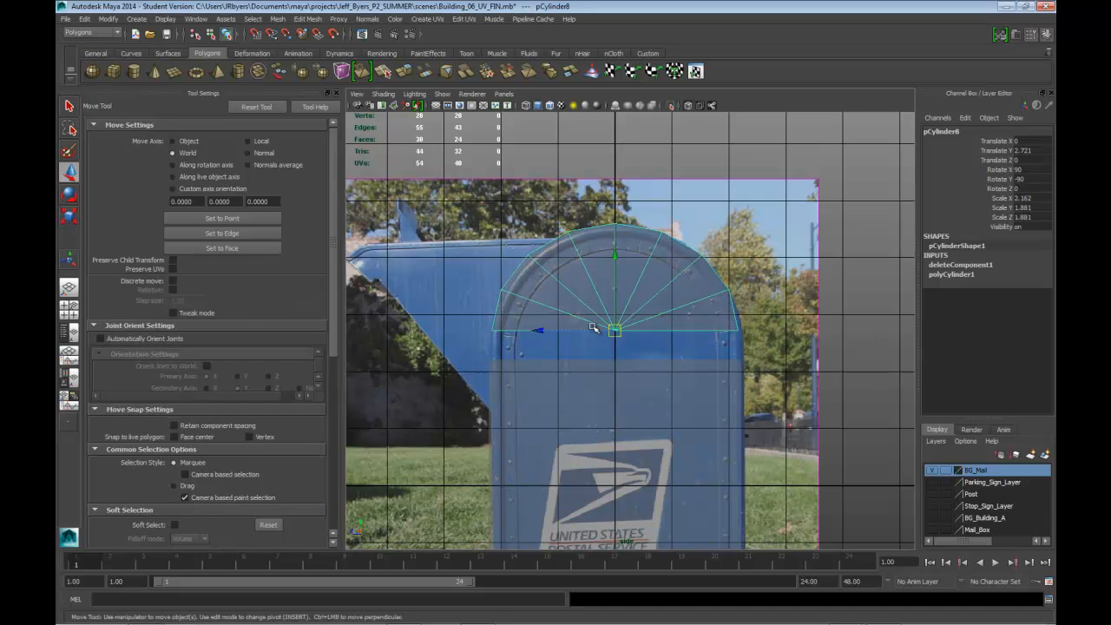
left_click_drag(615, 330, 614, 326)
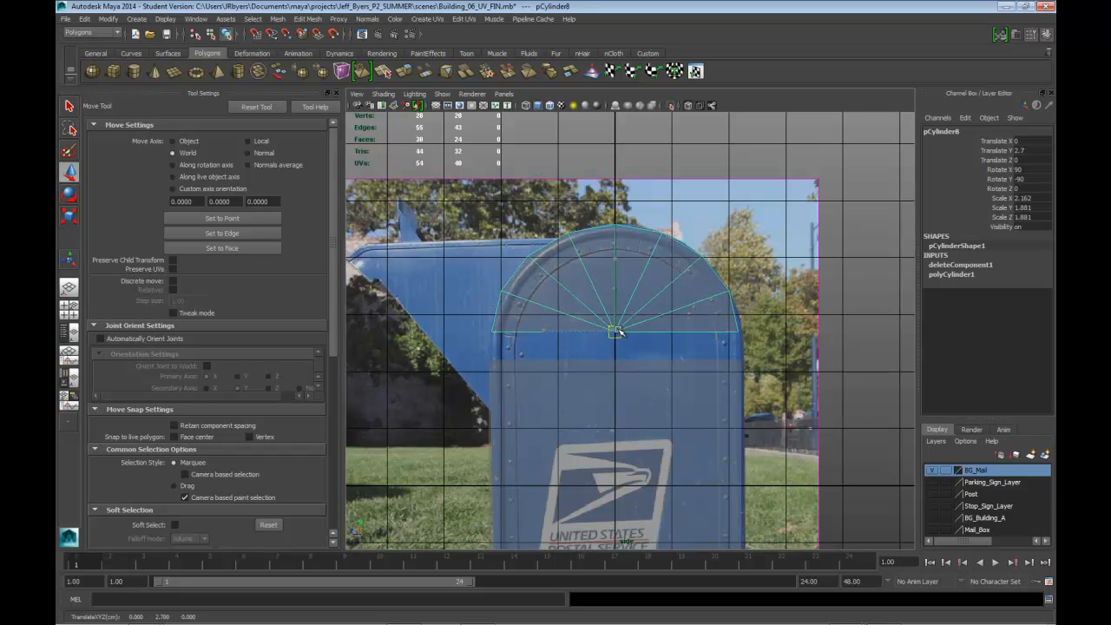
left_click_drag(616, 331, 622, 337)
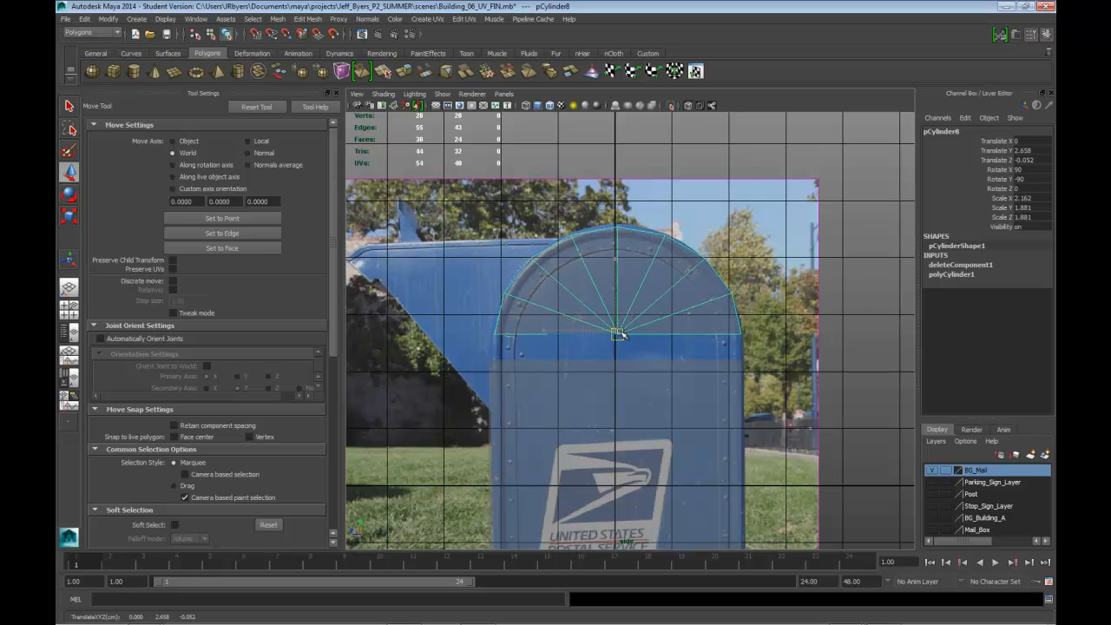
left_click(69, 215)
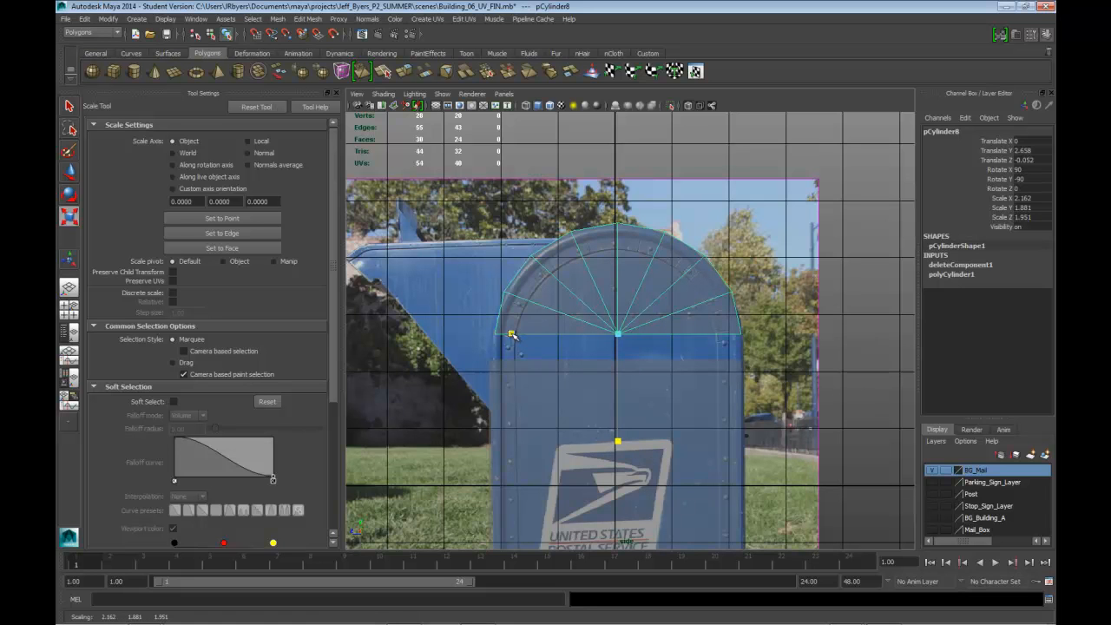
left_click_drag(510, 333, 507, 336)
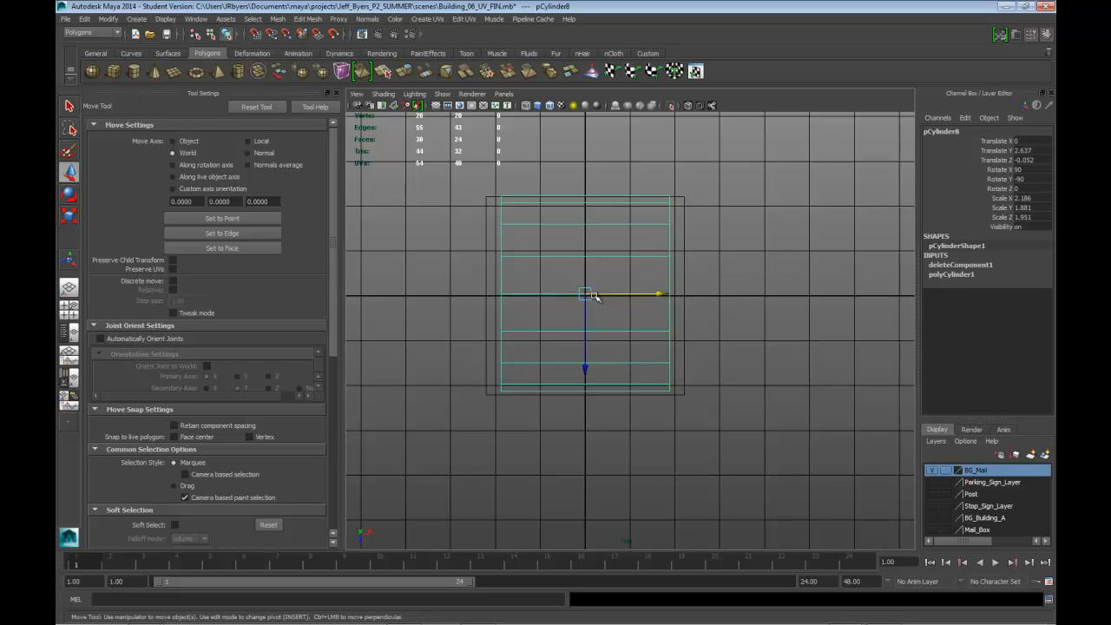
Step: Reposition and stretch the top's vertices in side view to the box's depth
left_click_drag(584, 293, 586, 372)
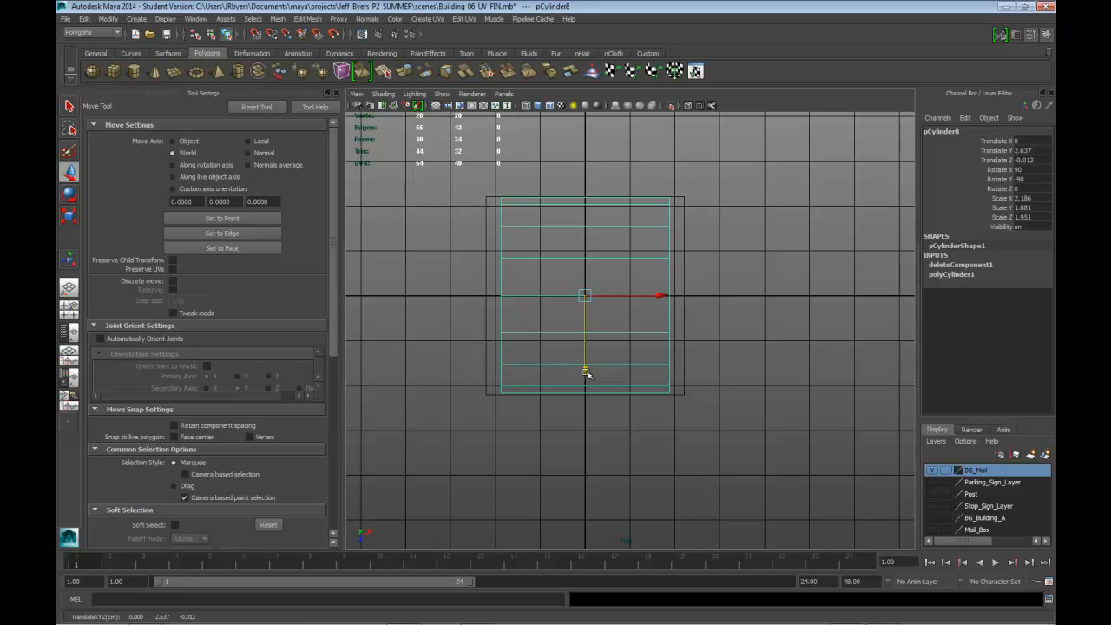
left_click(69, 216)
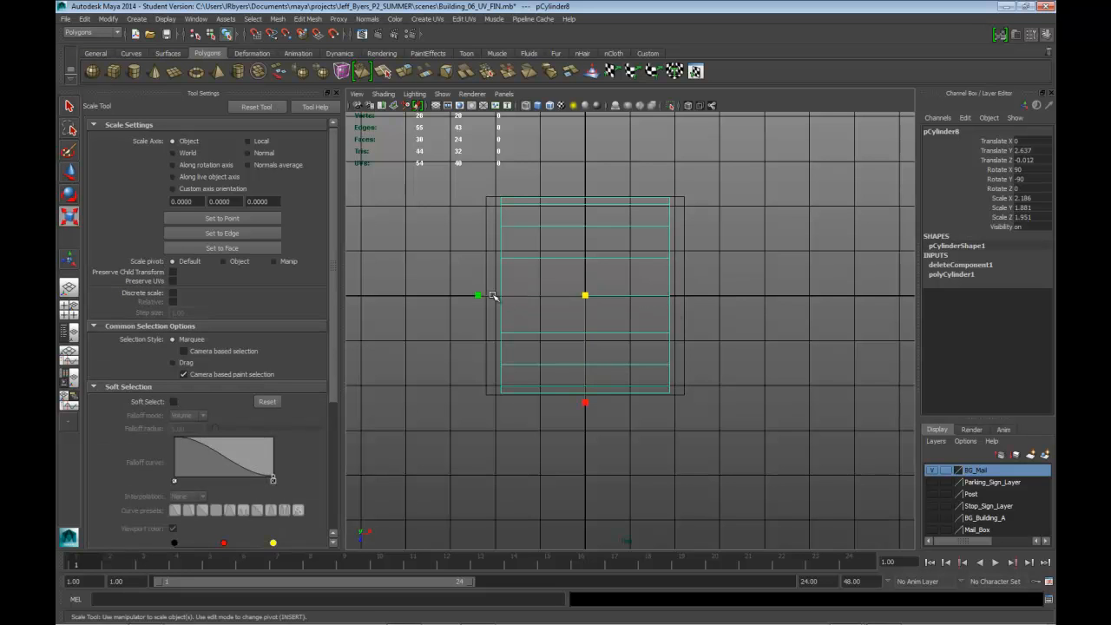
left_click_drag(477, 295, 460, 295)
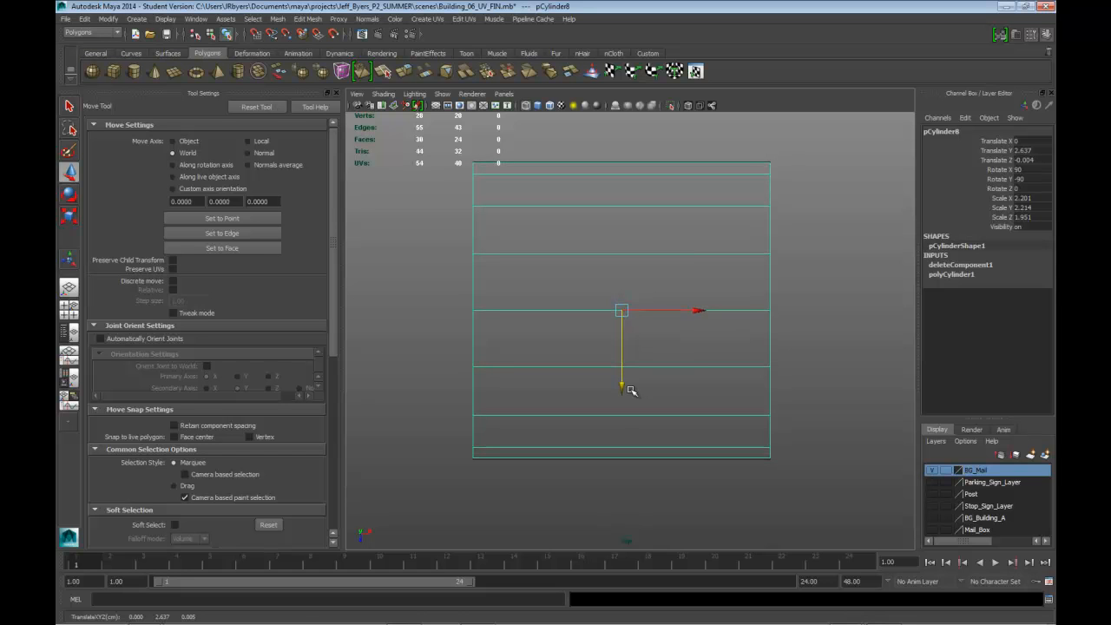
left_click(70, 215)
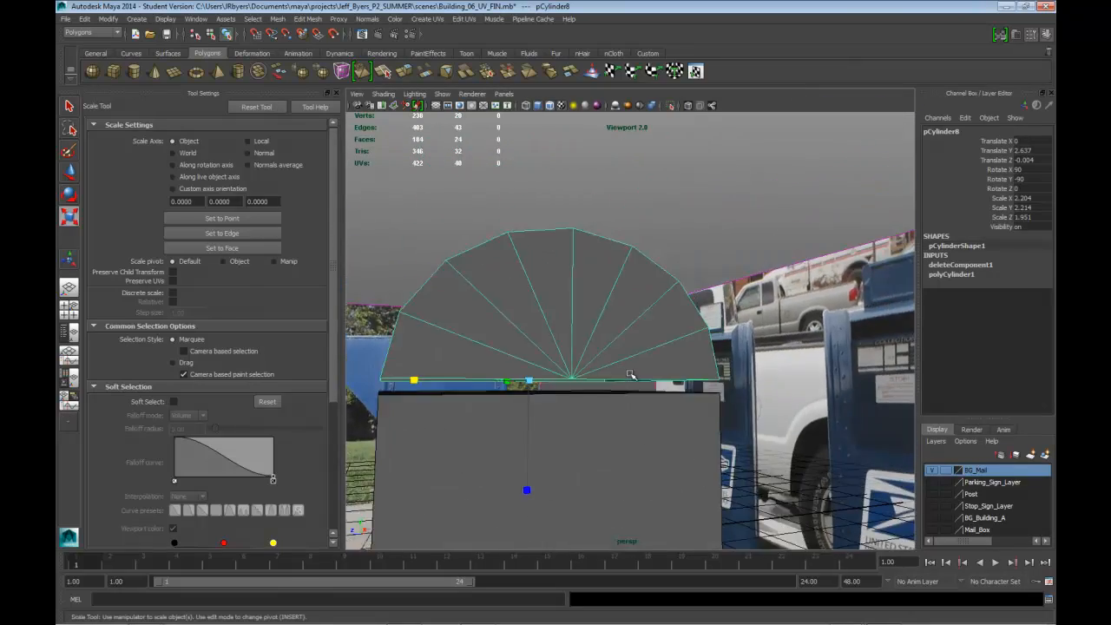
Step: Paint-select the triangle fan edges on both end caps of the rounded top
left_click_drag(632, 373, 615, 304)
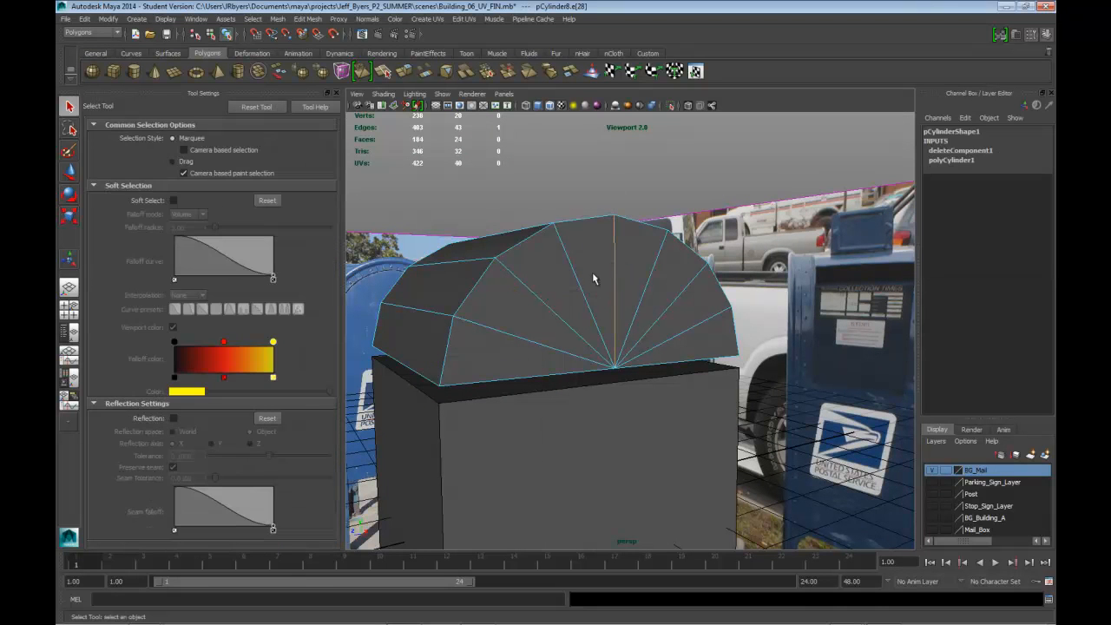
left_click(542, 298)
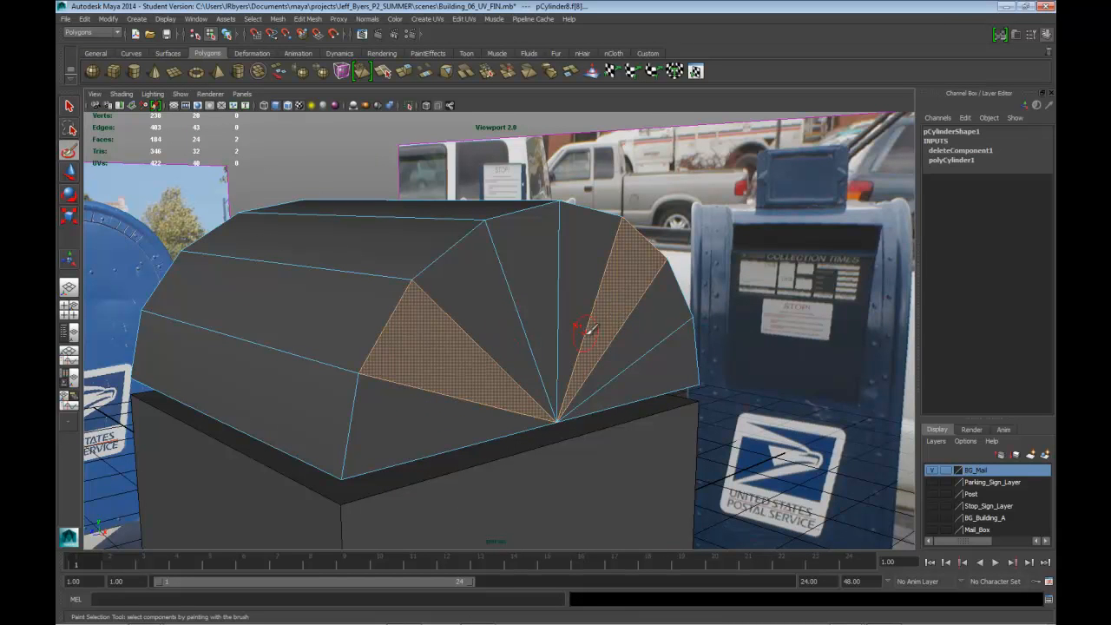
key("ctrl+z")
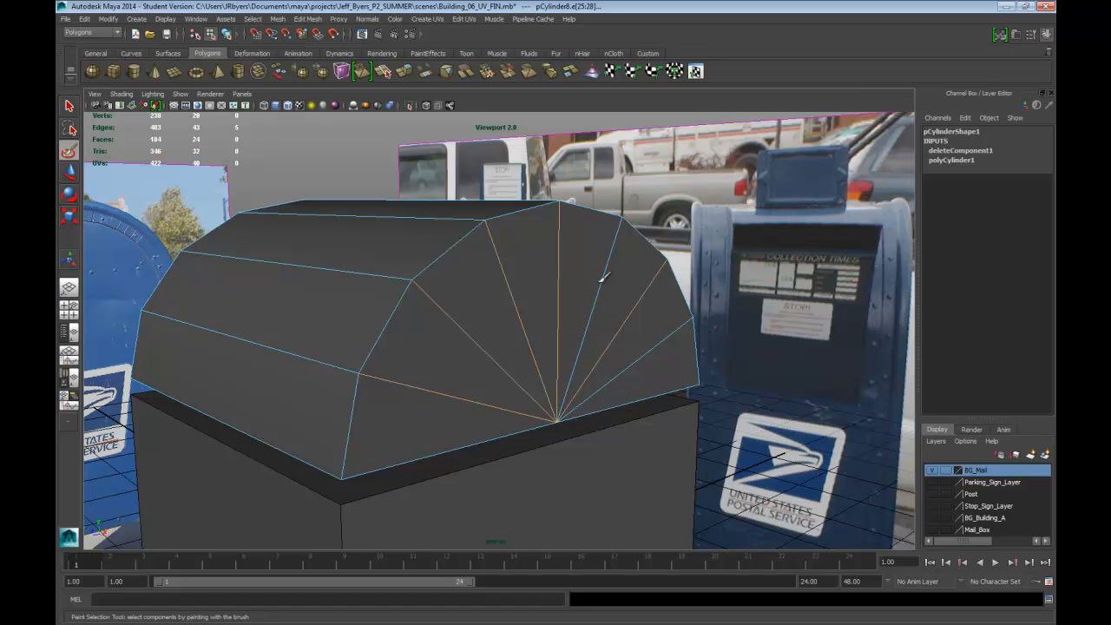
mouse_move(594, 277)
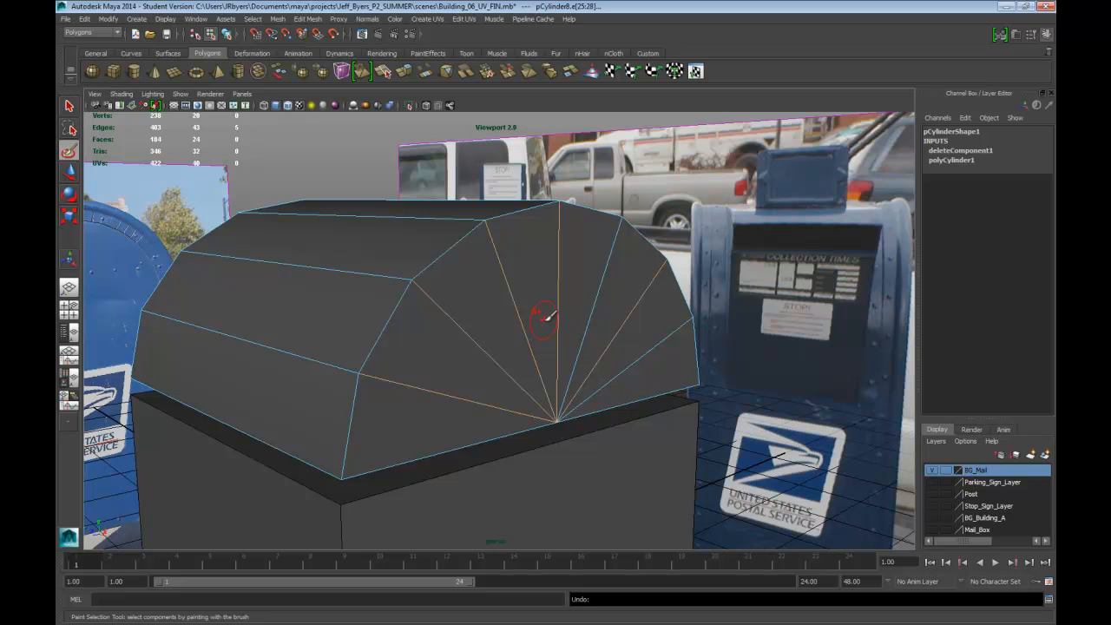
mouse_move(608, 373)
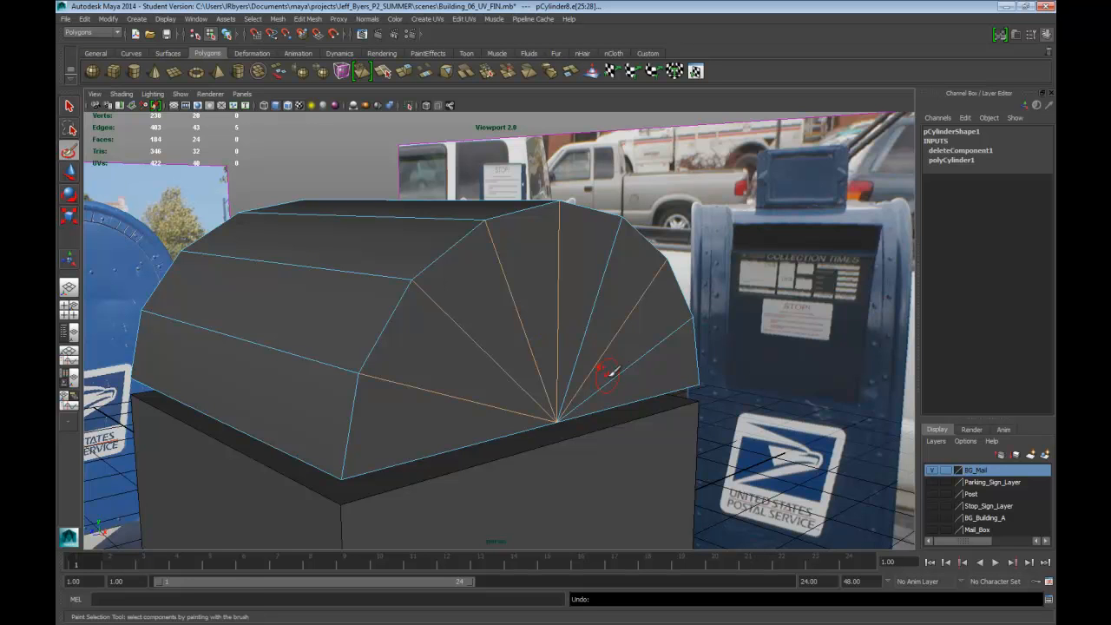
mouse_move(594, 292)
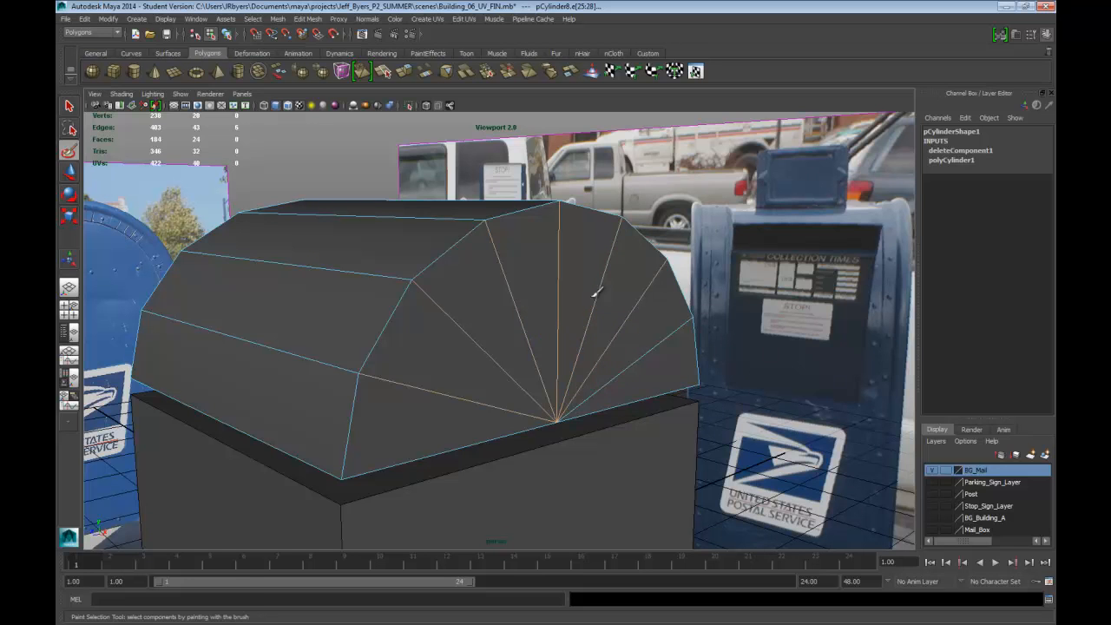
mouse_move(680, 347)
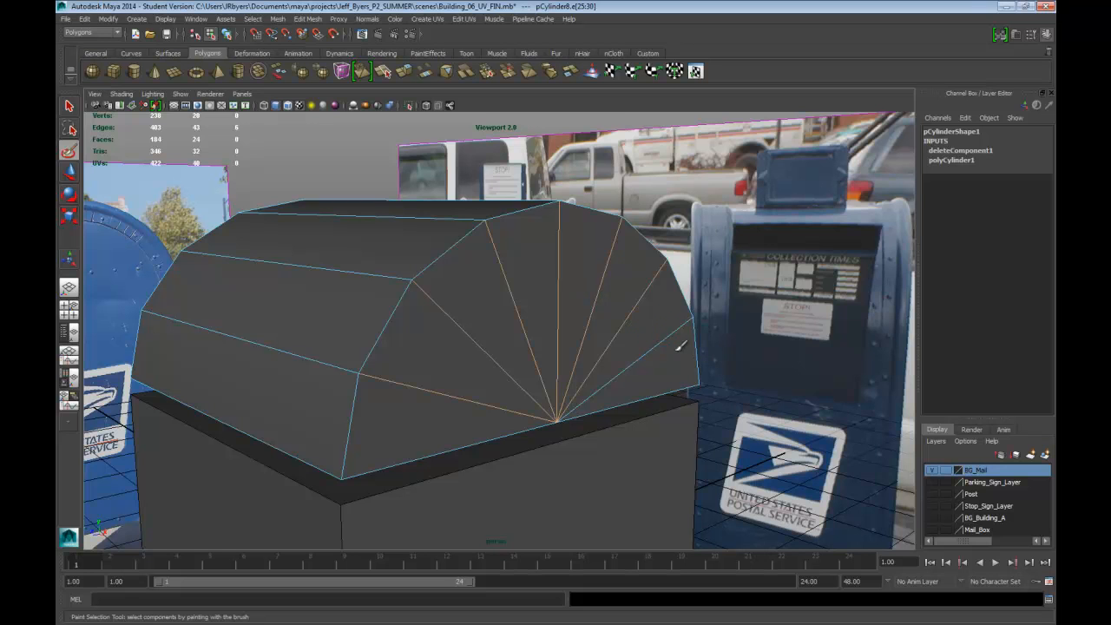
mouse_move(642, 340)
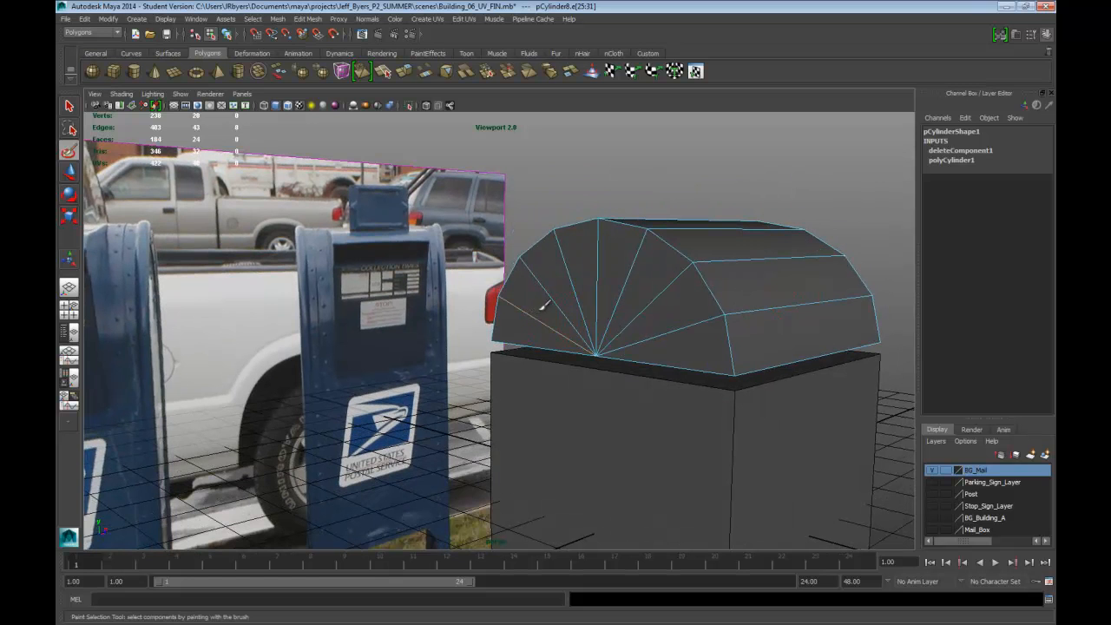
left_click(663, 326)
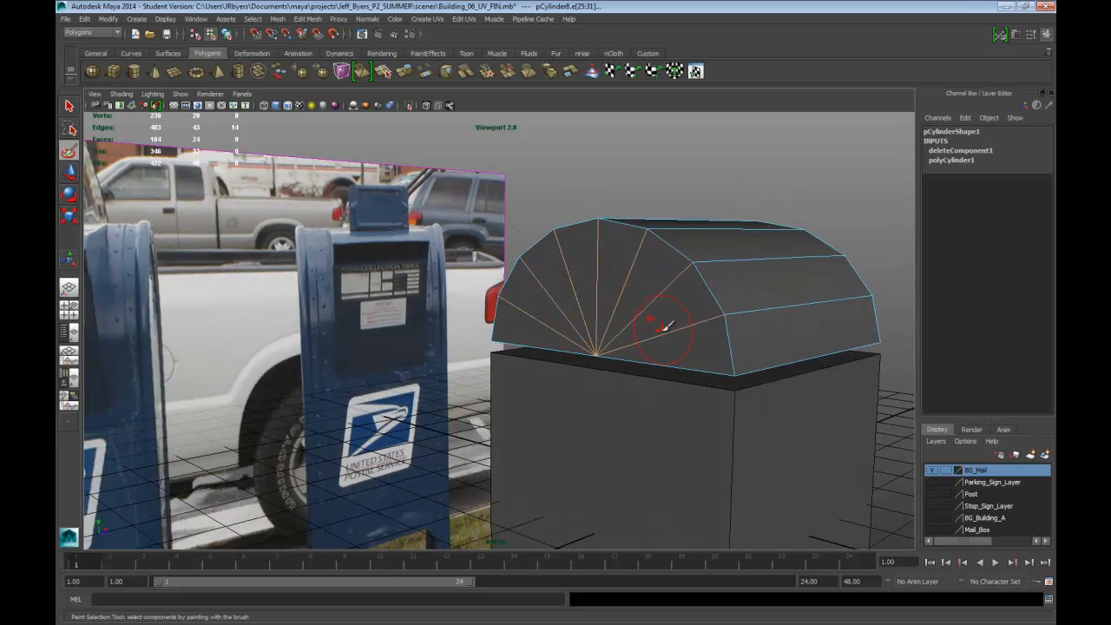
left_click_drag(659, 326, 564, 321)
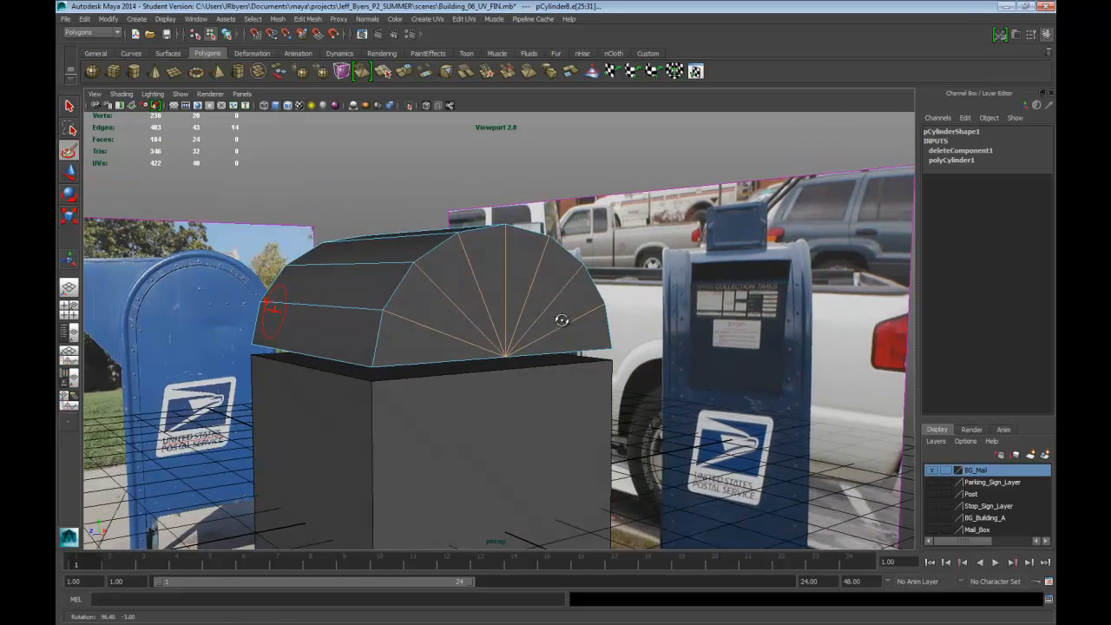
left_click_drag(563, 319, 535, 372)
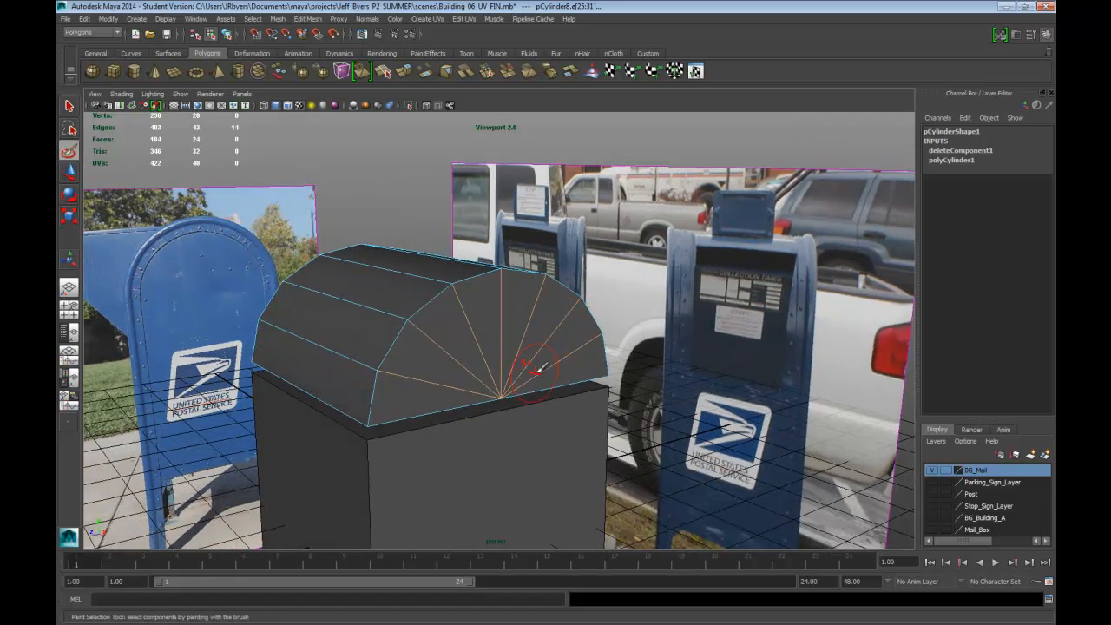
right_click(538, 368)
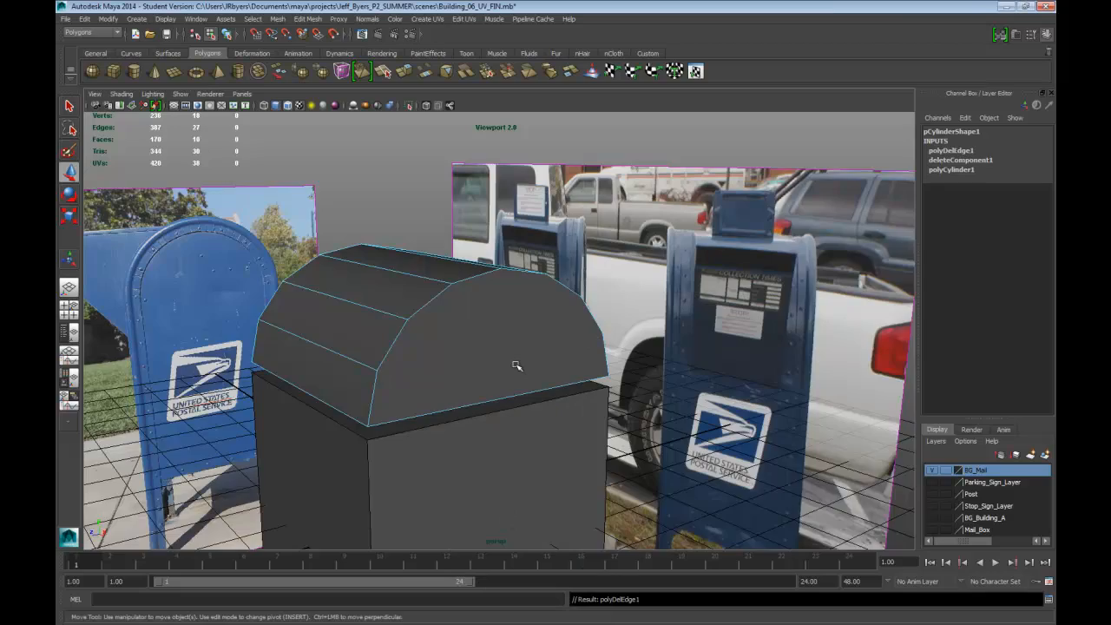
Step: Delete the selected fan edges and orbit to check the cleaned end caps
left_click_drag(517, 365, 472, 357)
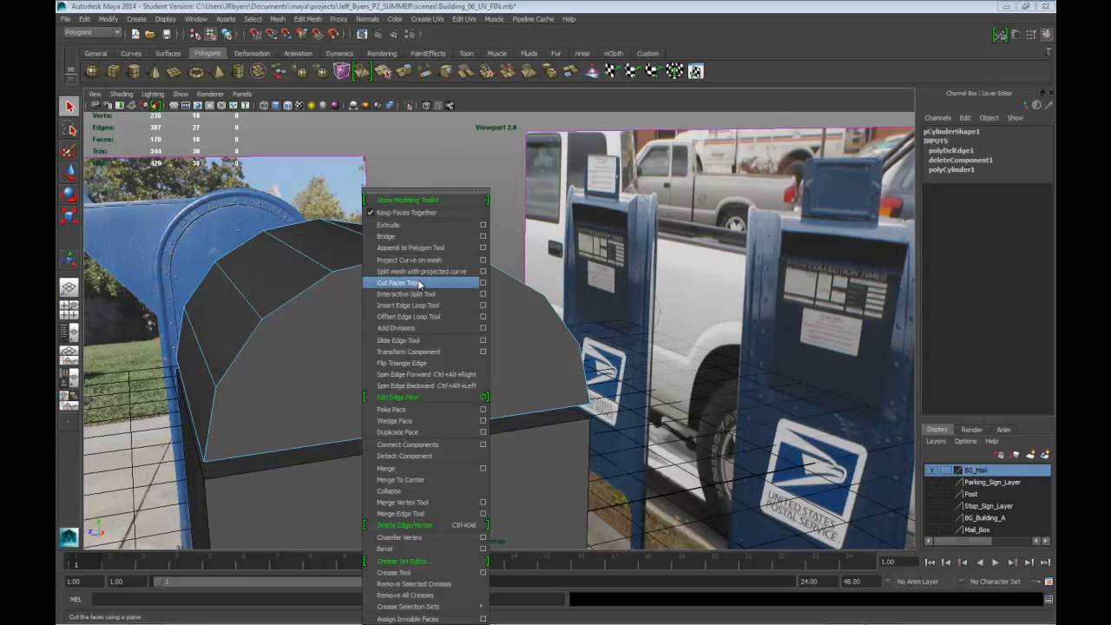
Step: Split a face across the rounded top with the Split Polygon Tool from Edit Mesh
left_click(406, 293)
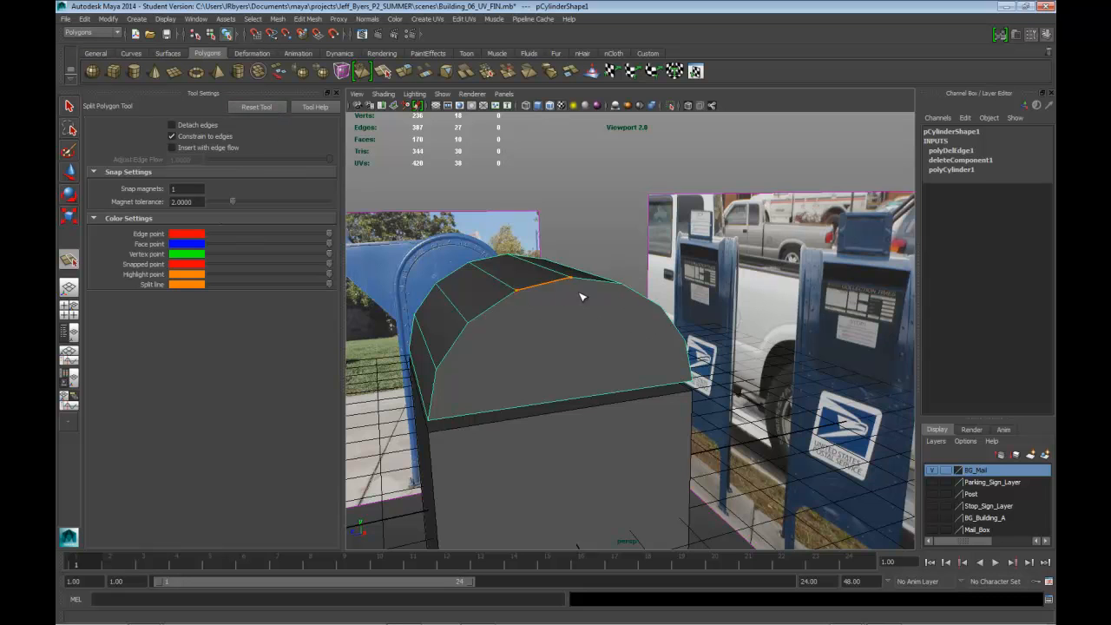
left_click_drag(581, 297, 608, 302)
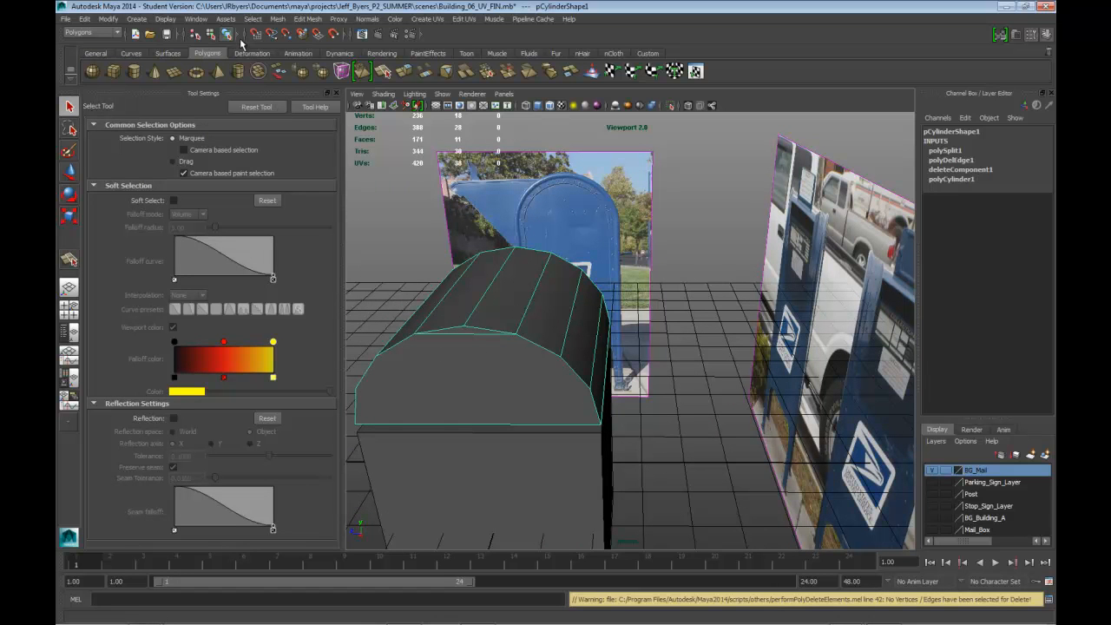
left_click(309, 19)
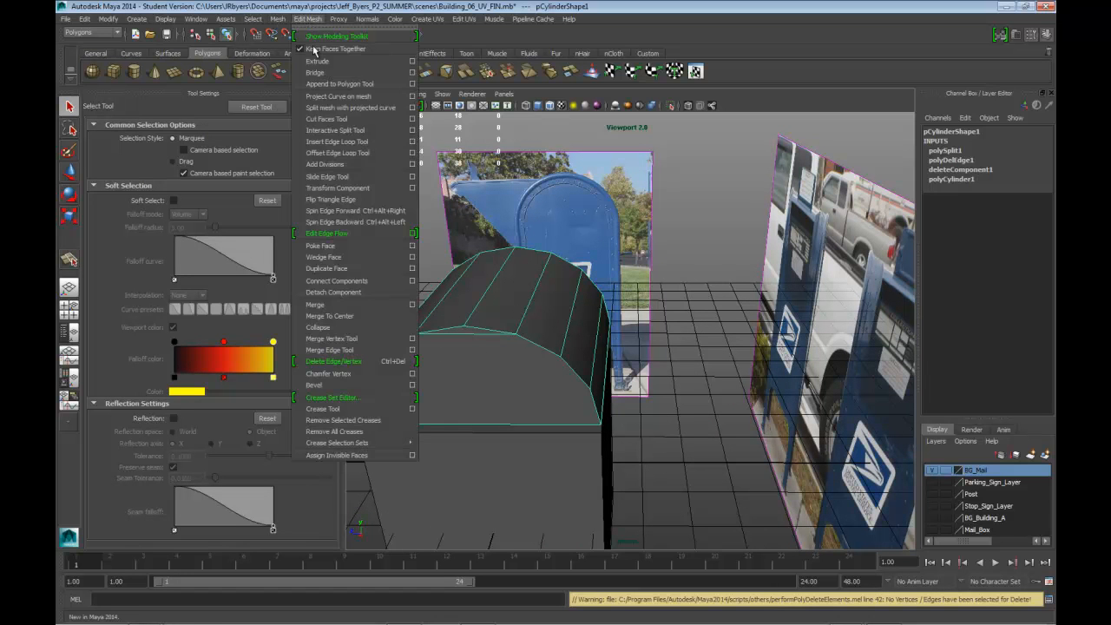
left_click(347, 130)
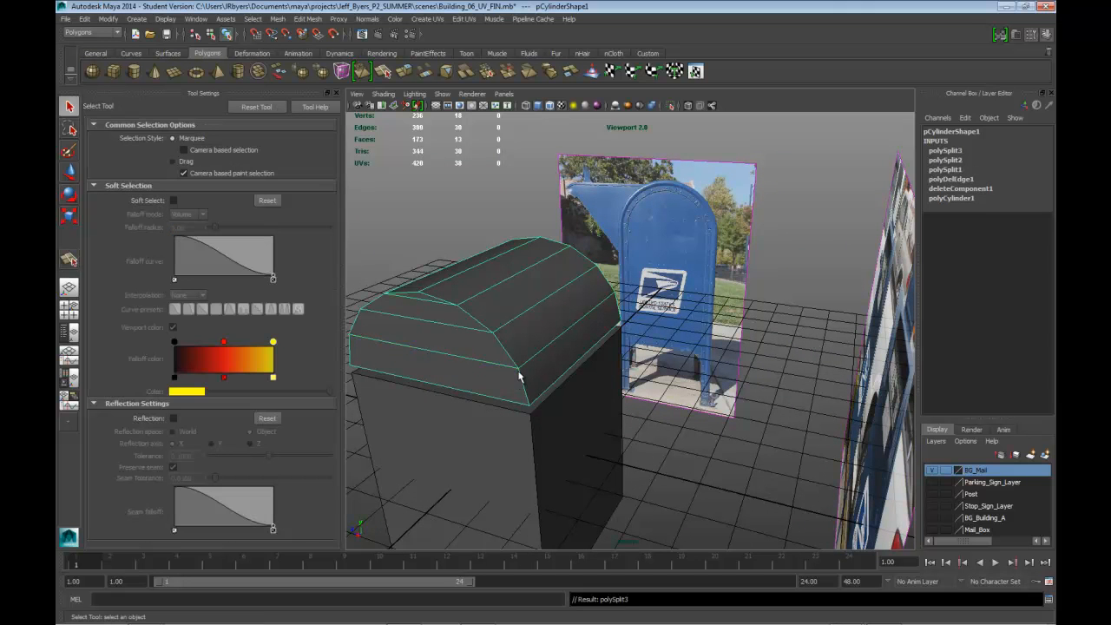
Step: Cut a new row of edges across the top's end caps near the base
left_click_drag(520, 373, 548, 365)
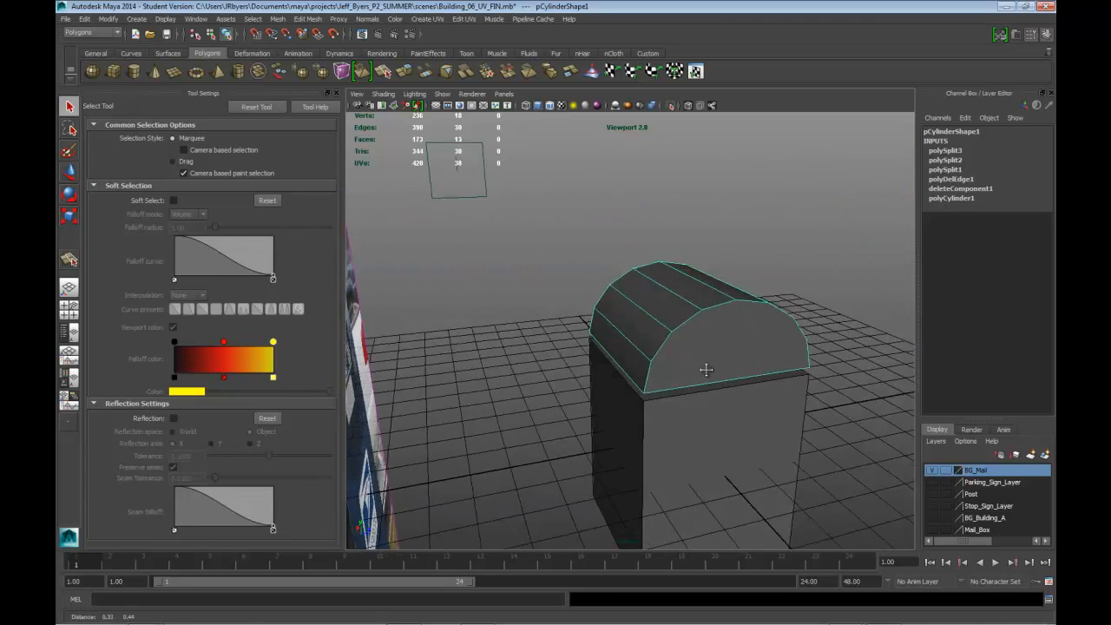
left_click_drag(703, 368, 674, 413)
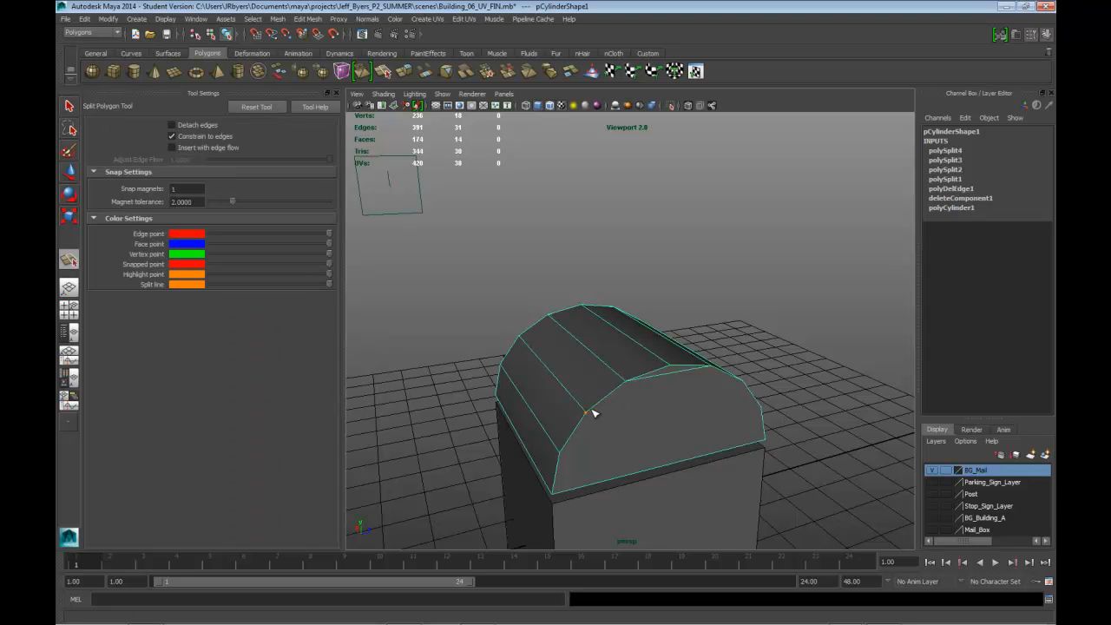
left_click(733, 384)
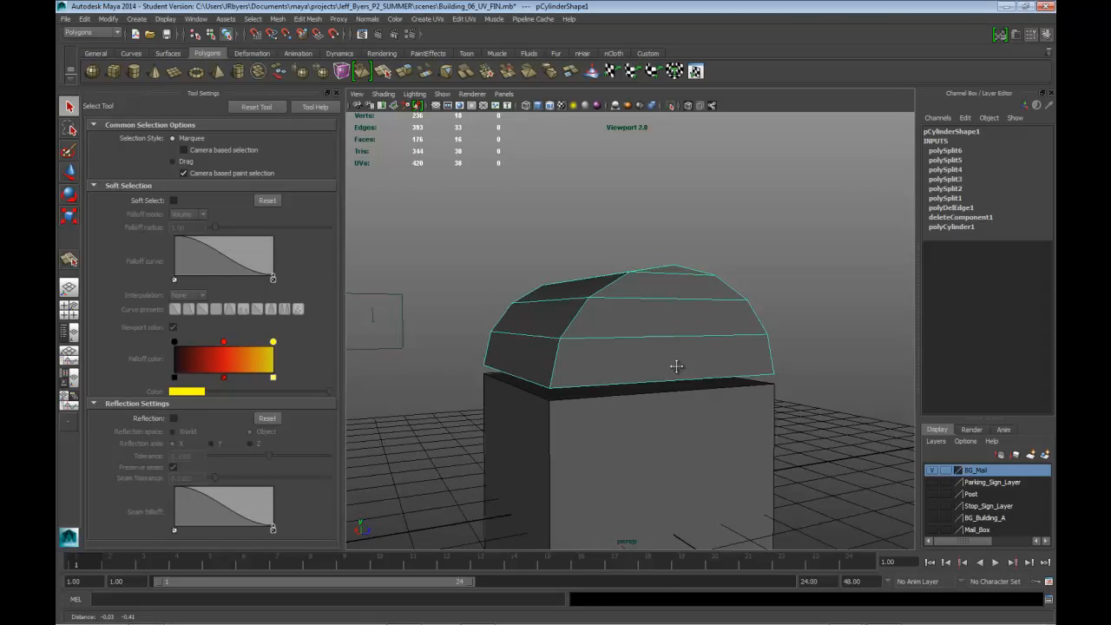
Step: Move the top's lower and corner vertices to follow the photo and meet the box body
left_click_drag(677, 365, 624, 368)
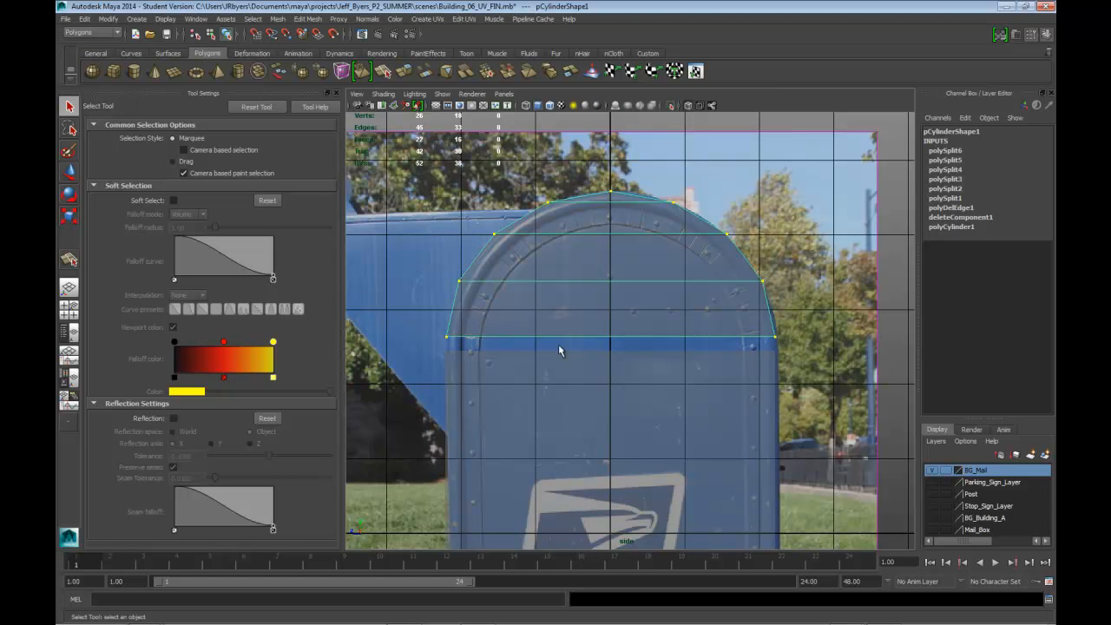
left_click_drag(559, 350, 691, 364)
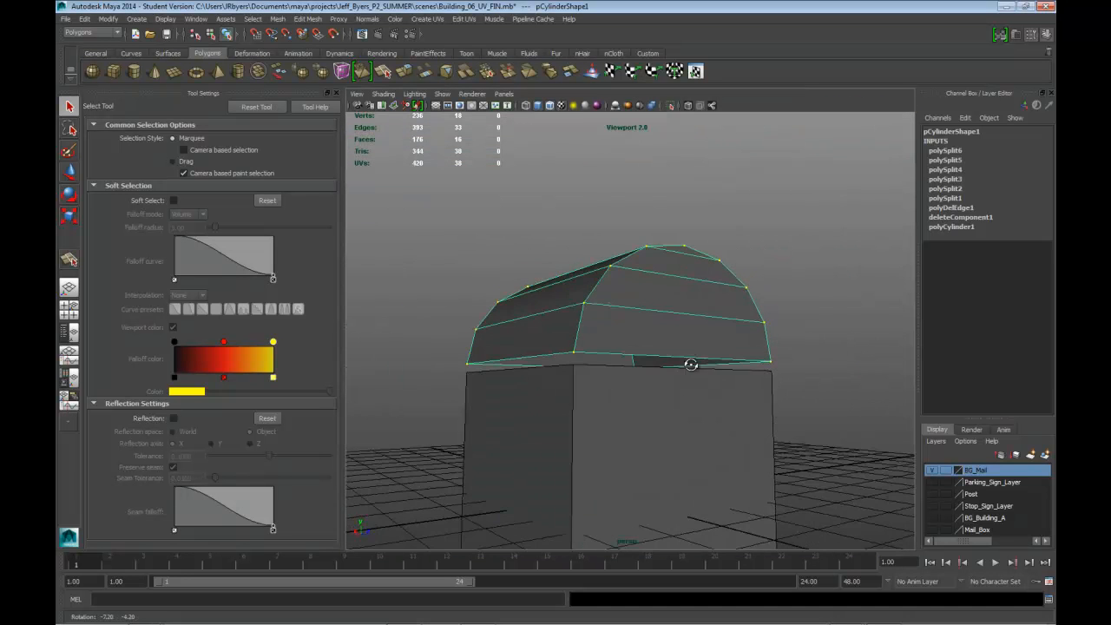
left_click_drag(691, 364, 615, 403)
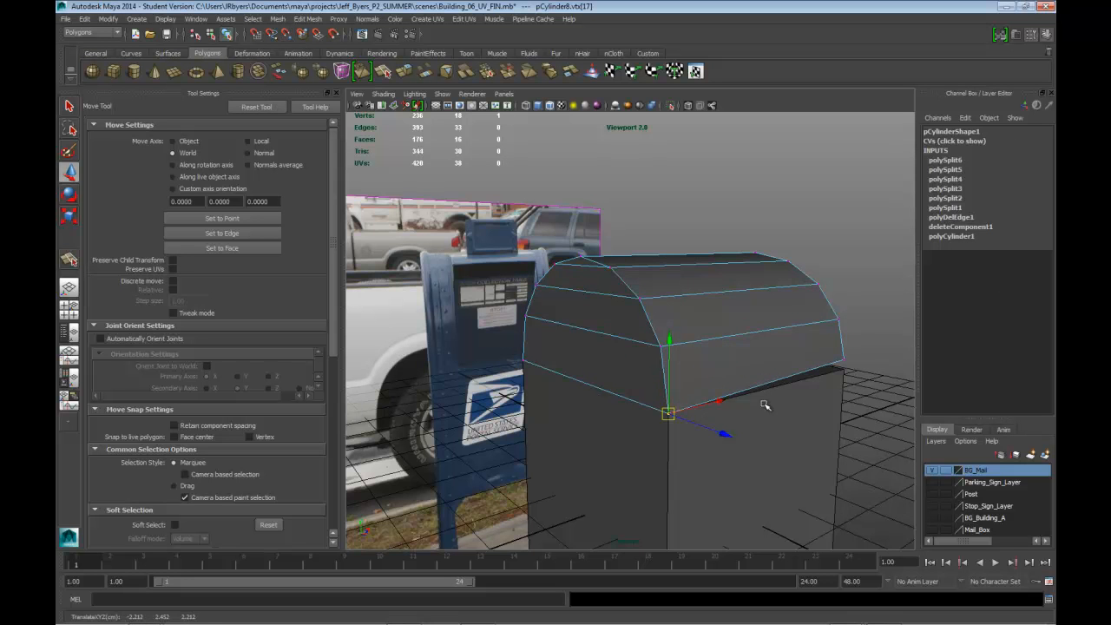
left_click_drag(764, 403, 659, 398)
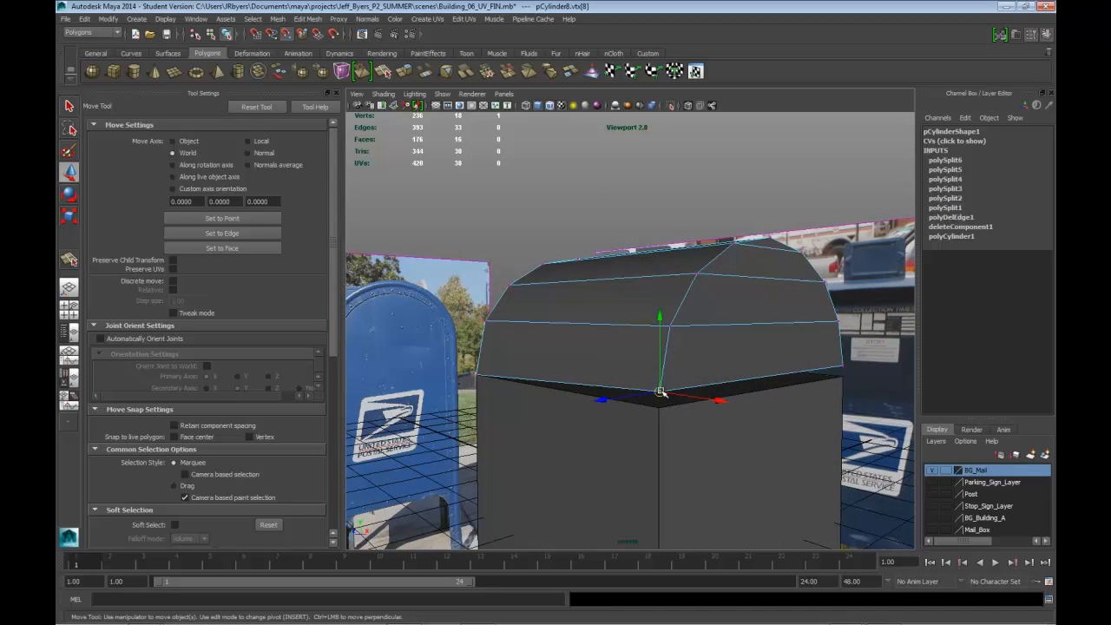
left_click_drag(659, 390, 663, 437)
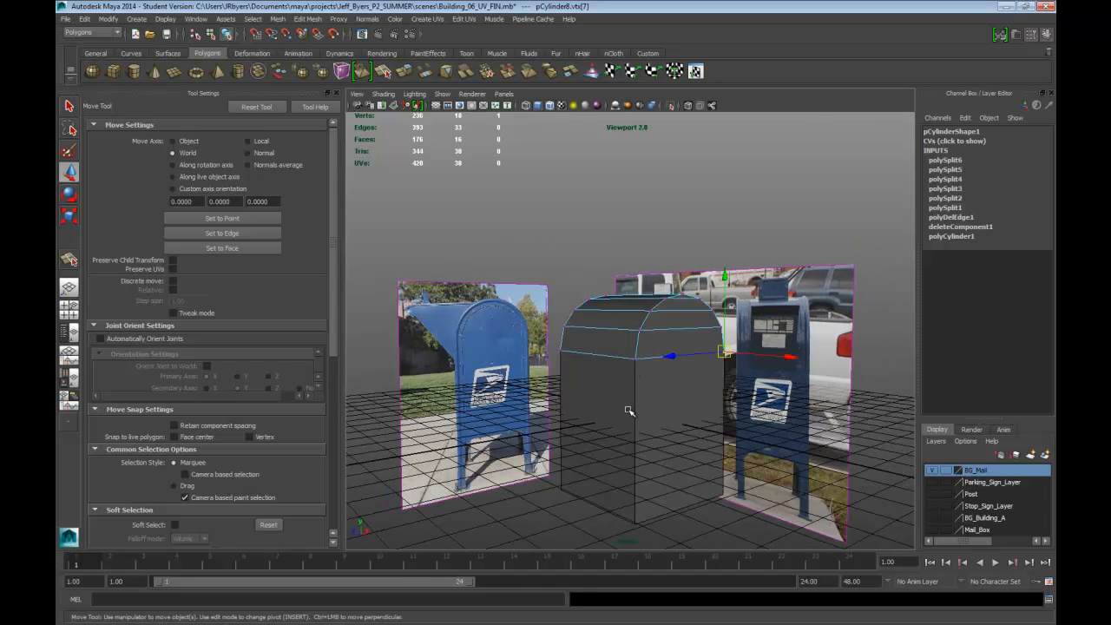
Step: Combine the box body and rounded top into a single mesh
left_click(640, 413)
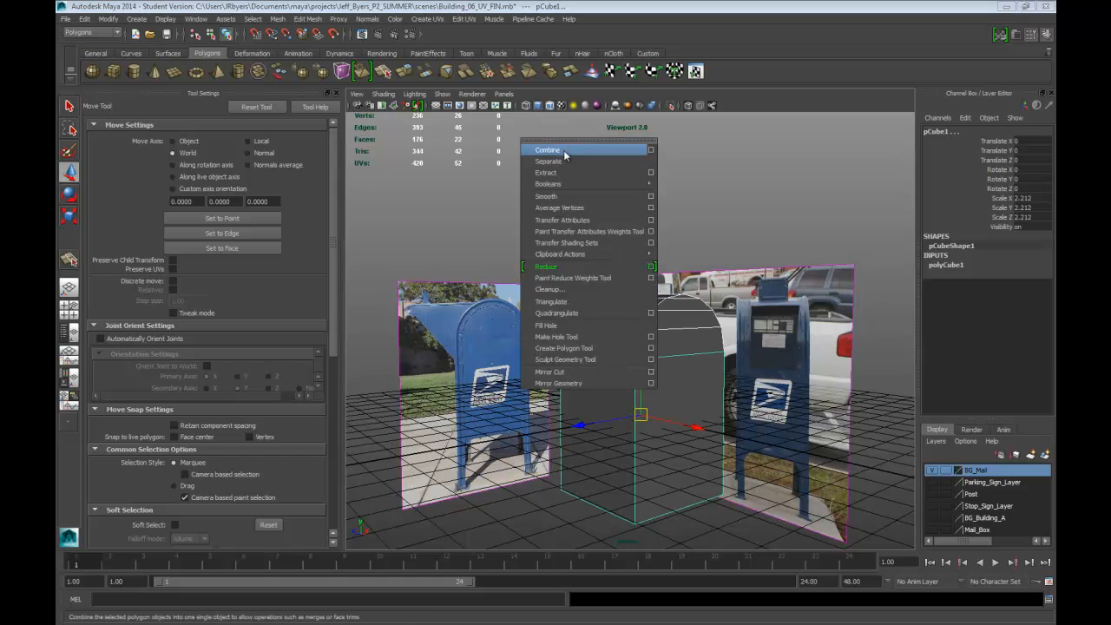
left_click(546, 149)
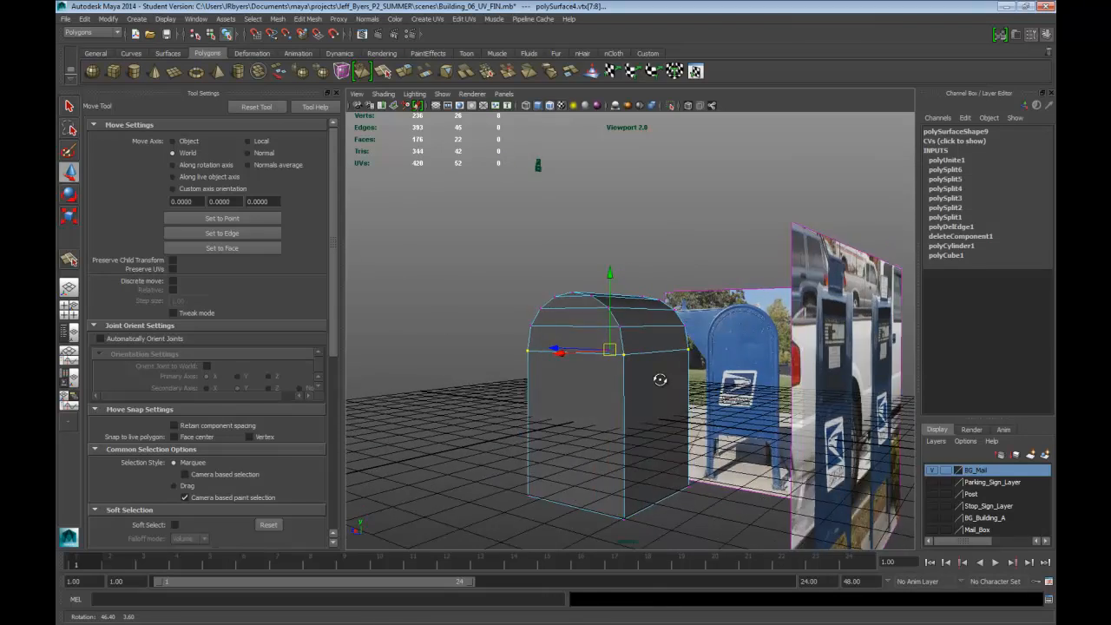
Step: Merge the overlapping vertices along the seam between body and top
left_click_drag(659, 378, 669, 413)
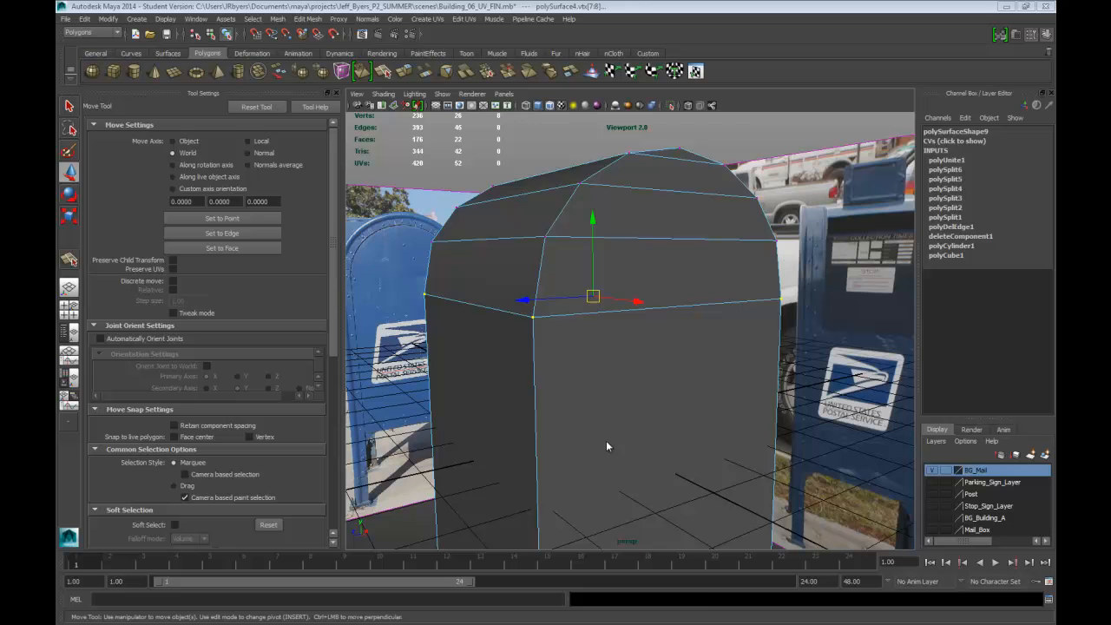
right_click(607, 446)
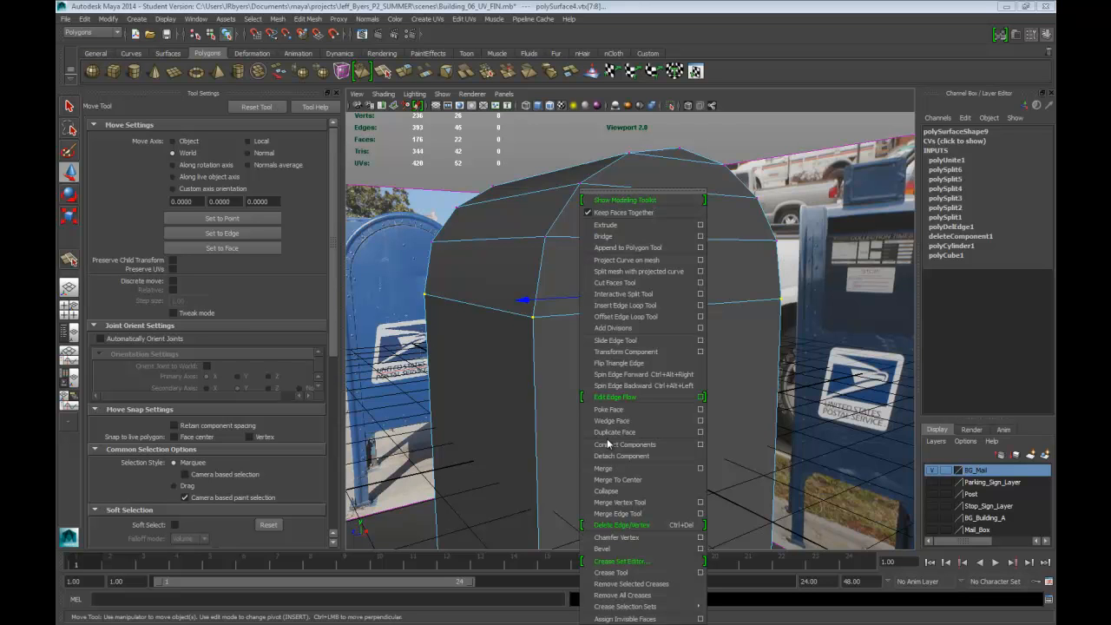
mouse_move(625, 445)
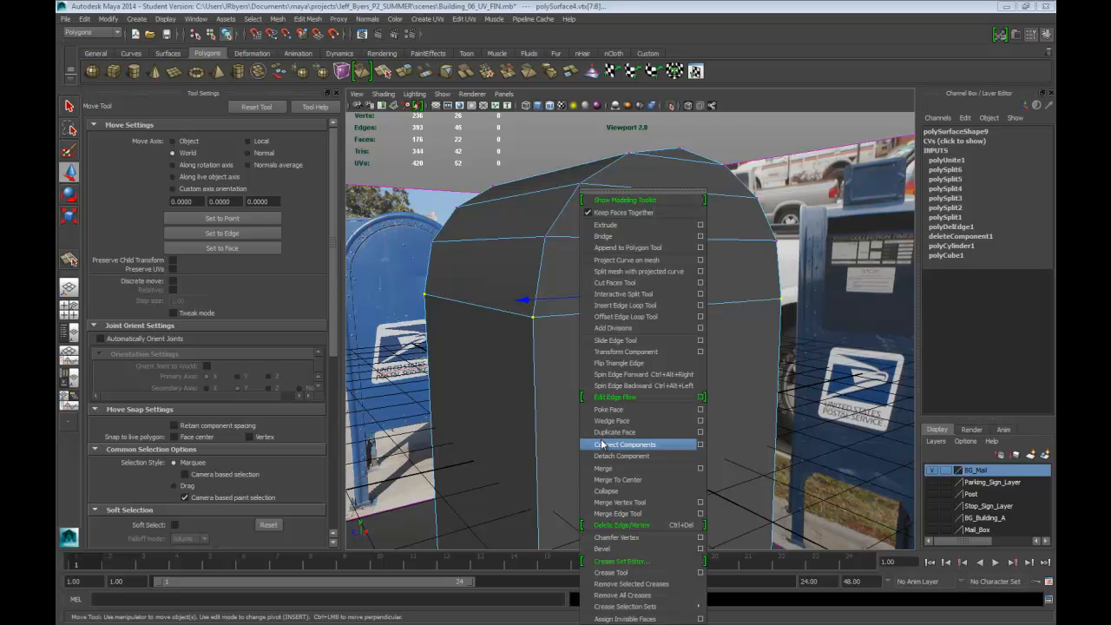
mouse_move(619, 501)
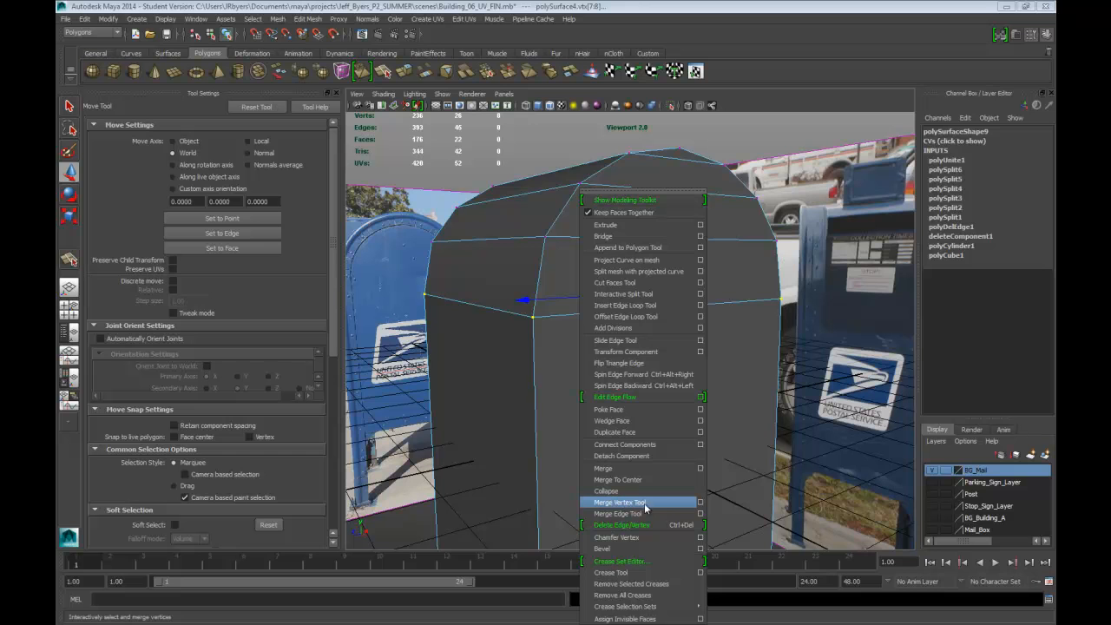
mouse_move(633, 506)
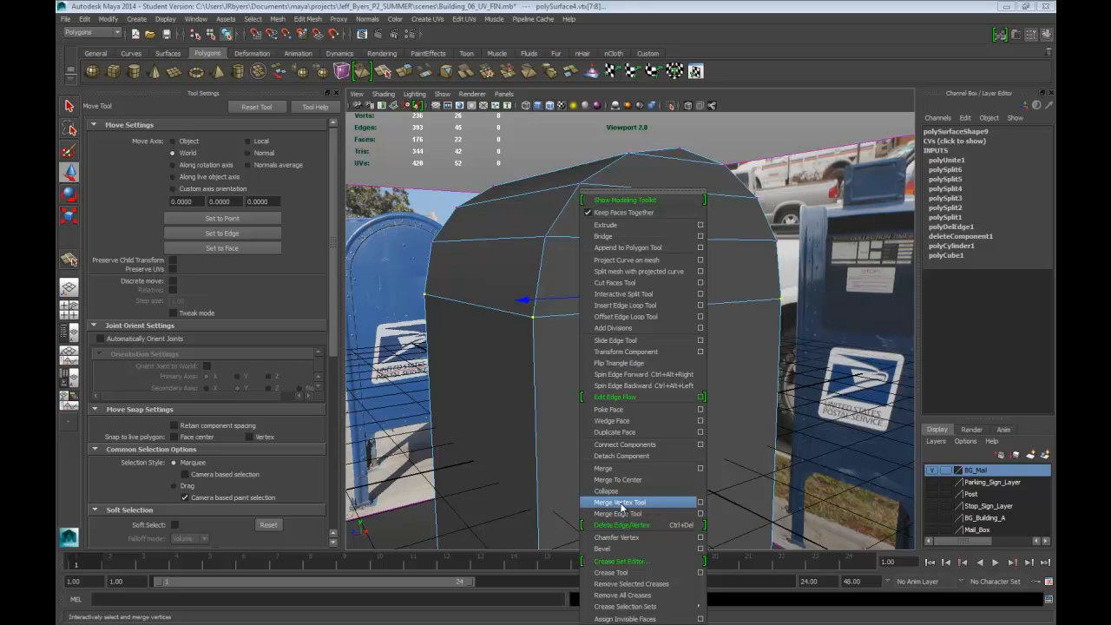
left_click(618, 502)
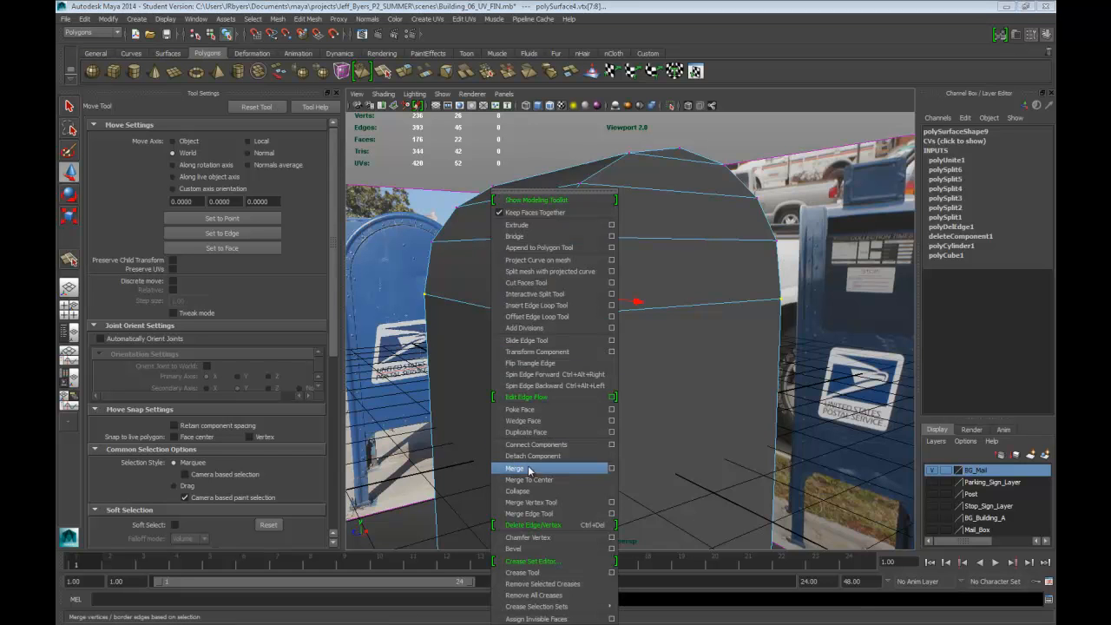
left_click(611, 468)
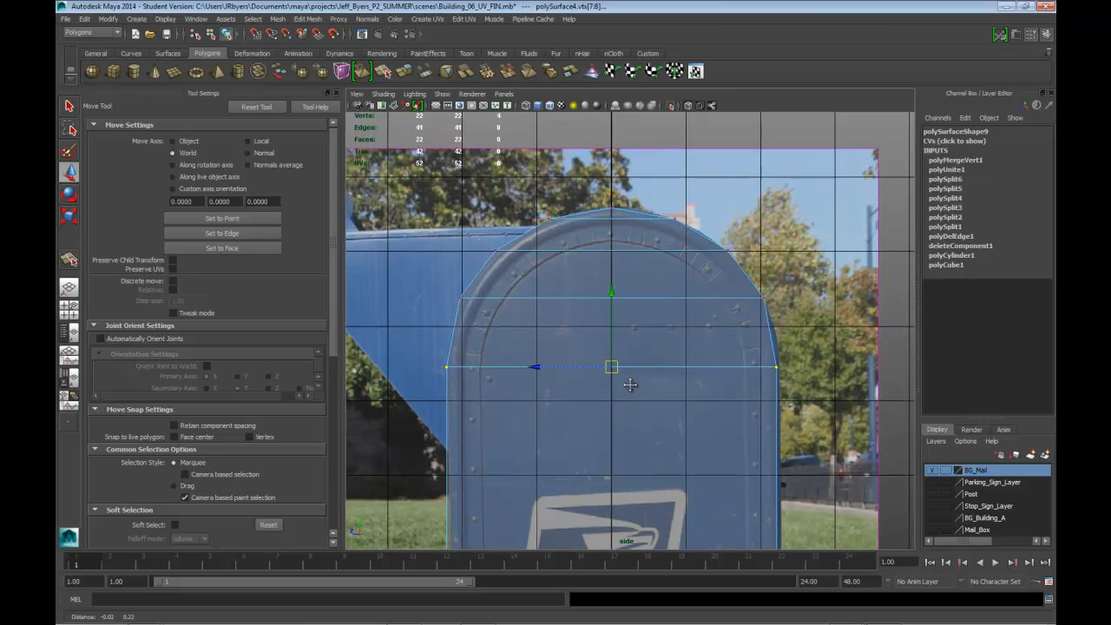
mouse_move(705, 357)
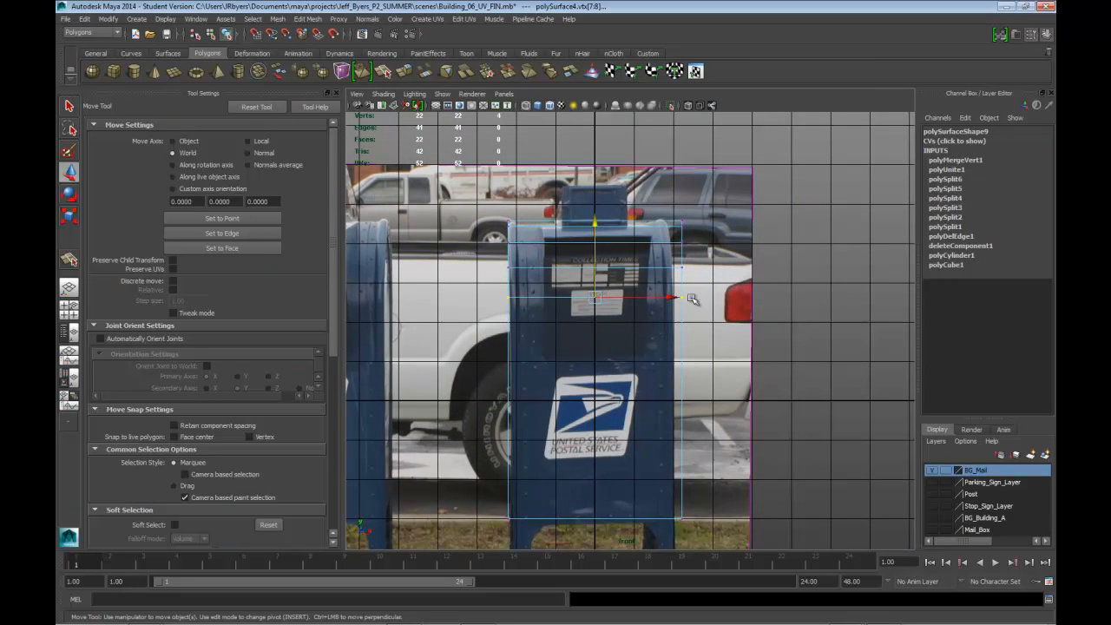
mouse_move(675, 336)
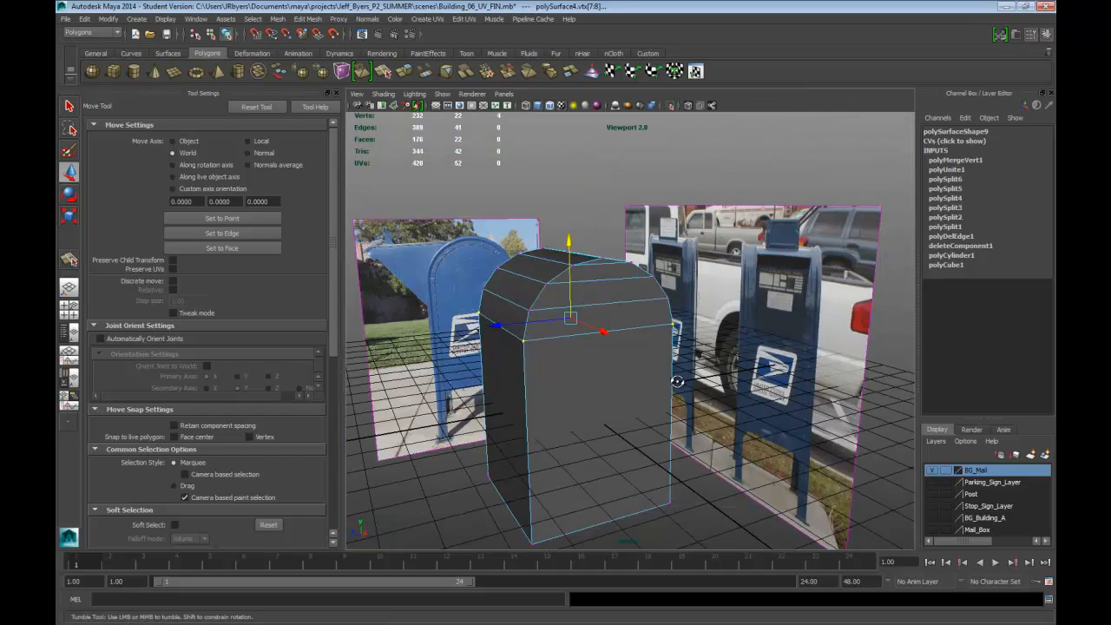
Step: Select mailbox vertices and move them to line up with the side reference photo
left_click_drag(625, 347, 581, 364)
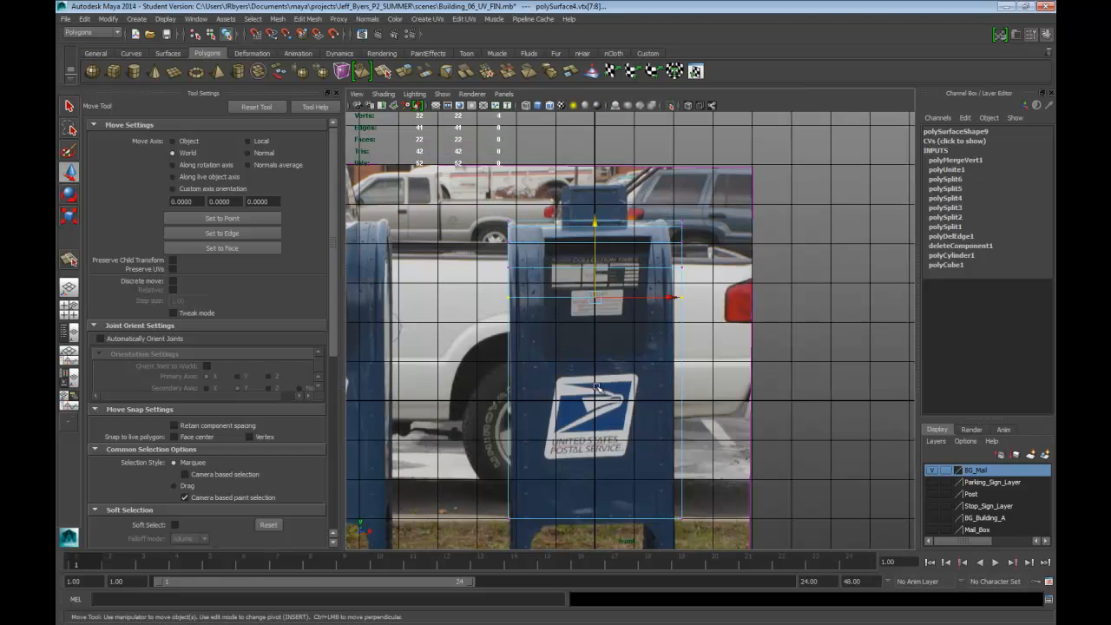
mouse_move(607, 285)
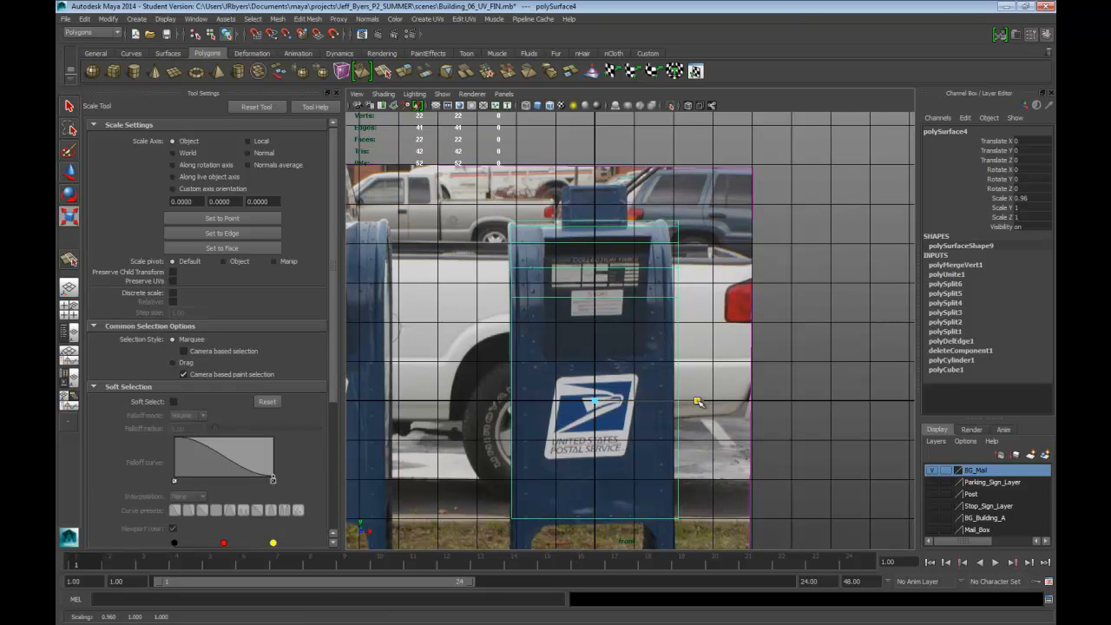
left_click(70, 129)
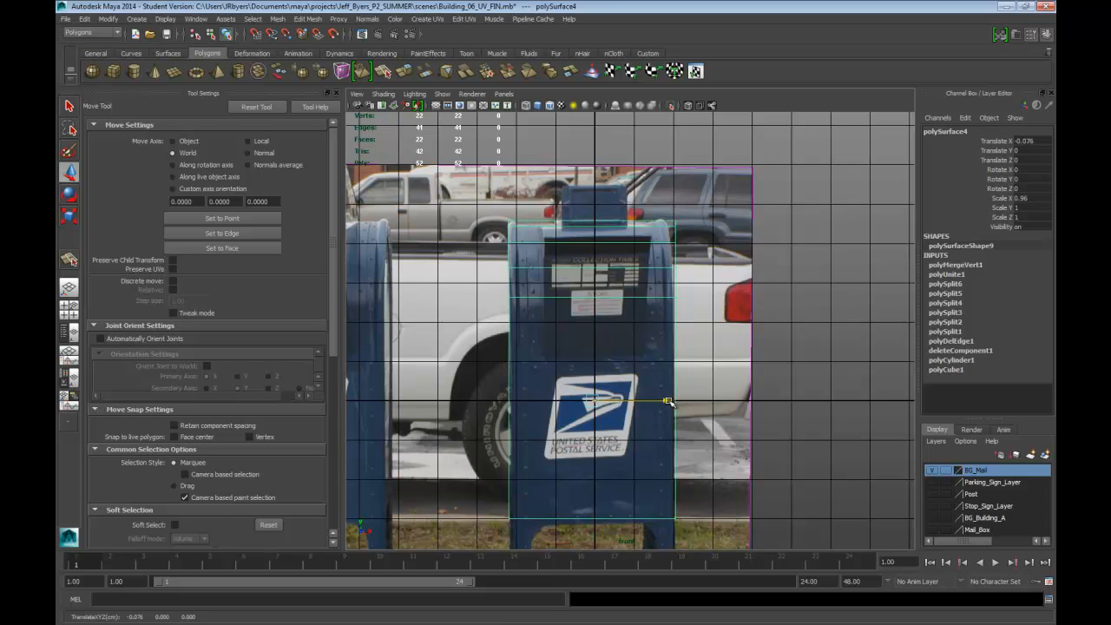